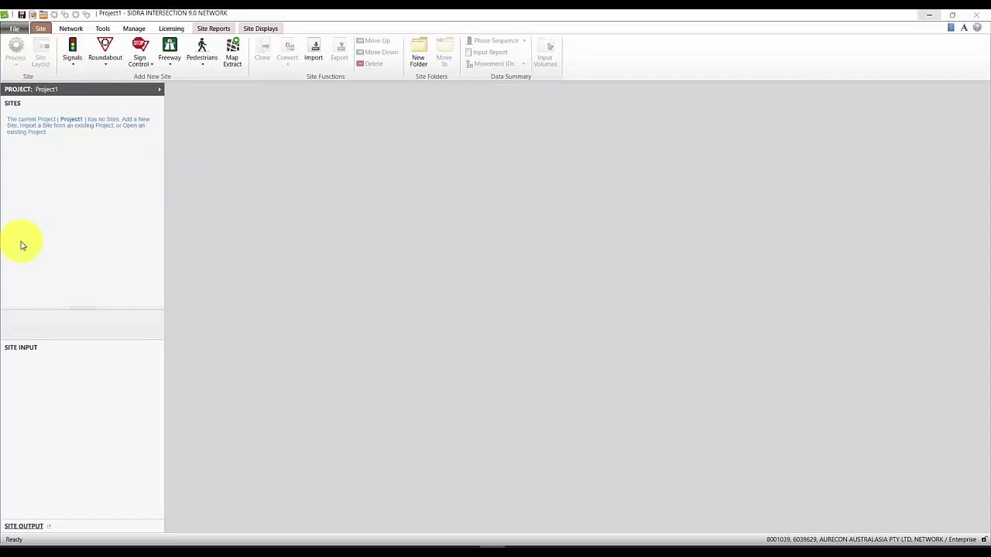
mouse_move(242, 513)
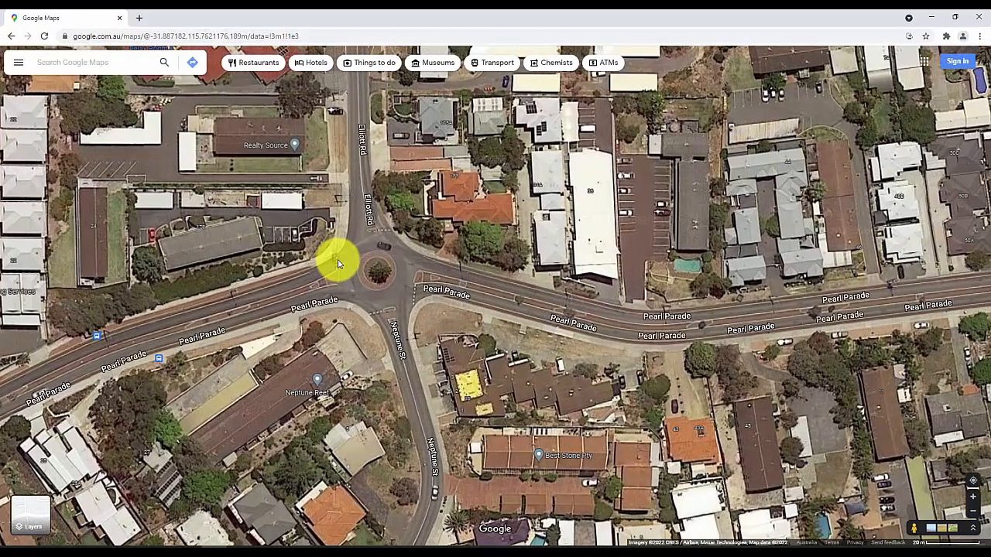
Step: Zoom the Google Maps satellite view onto the Pearl Parade / Neptune St roundabout
scroll("down", 3)
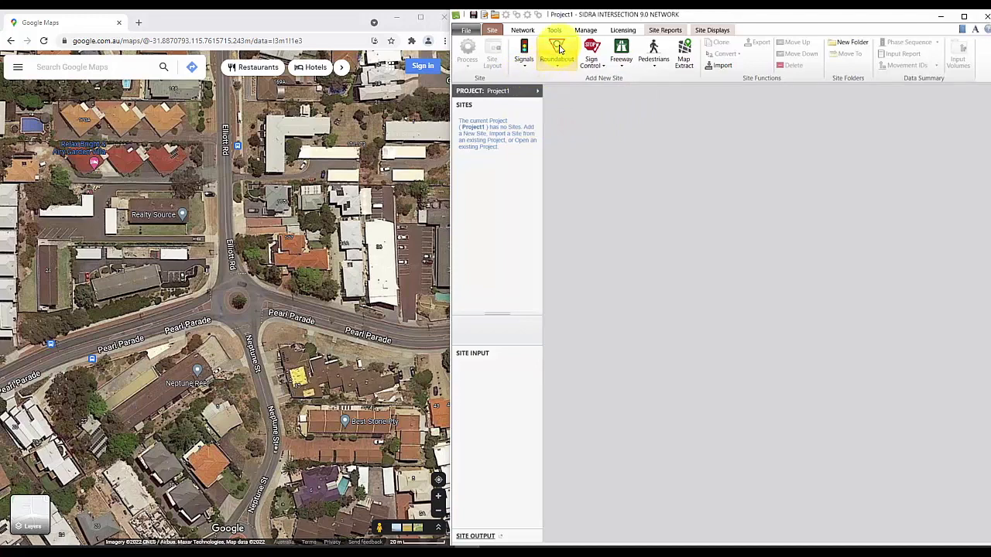
Step: Add a 1-lane Roundabout (Unsignalised) site, Site1, and display its four-leg layout
left_click(556, 52)
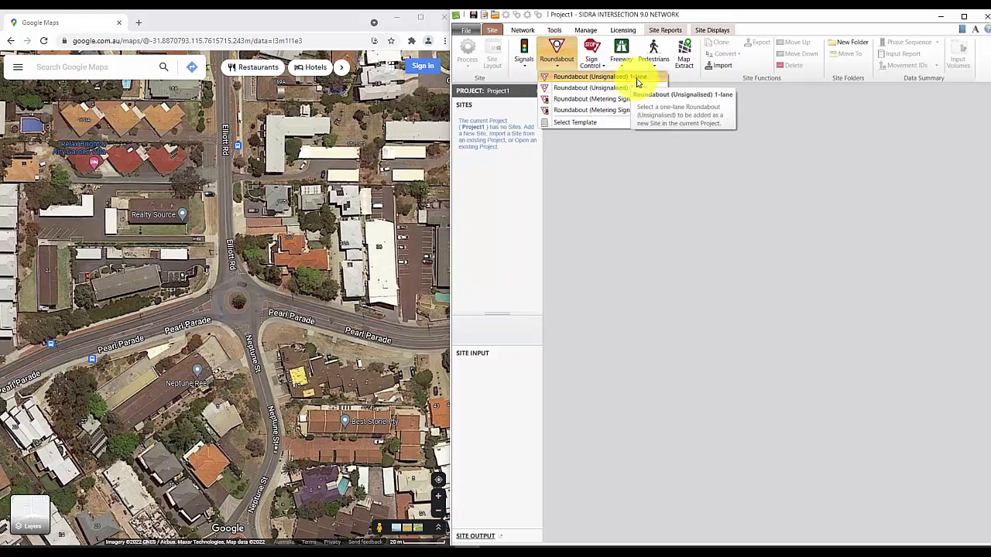
left_click(584, 76)
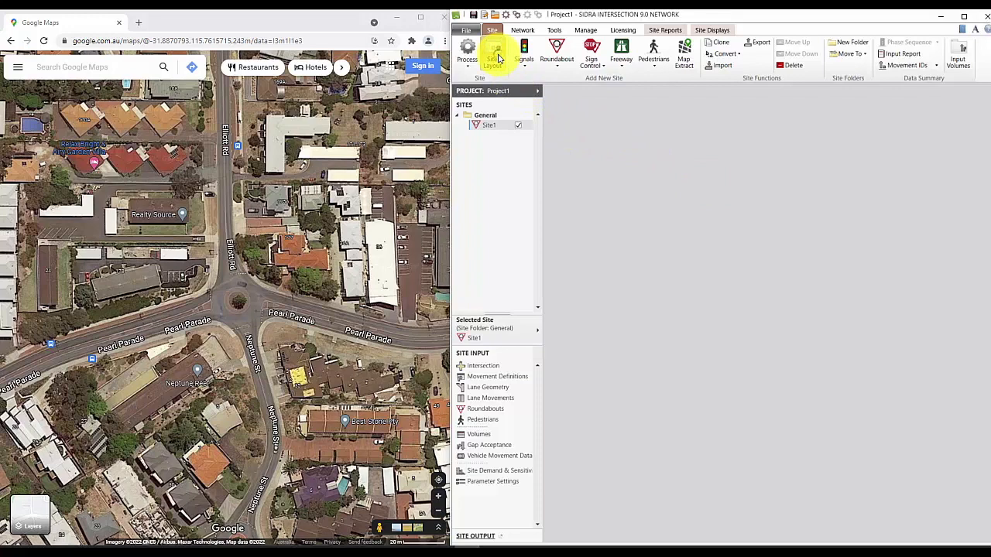
left_click(492, 54)
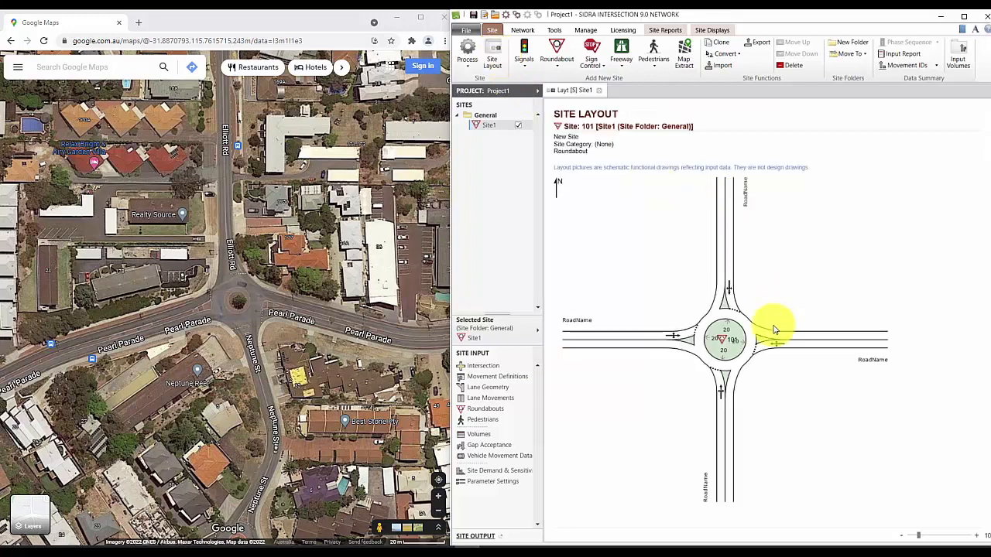
mouse_move(534, 219)
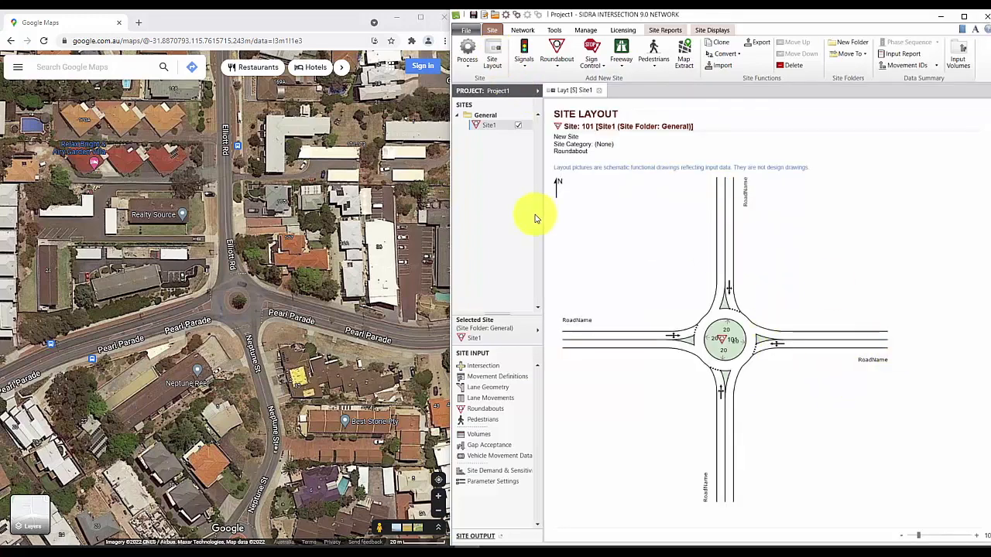
mouse_move(545, 224)
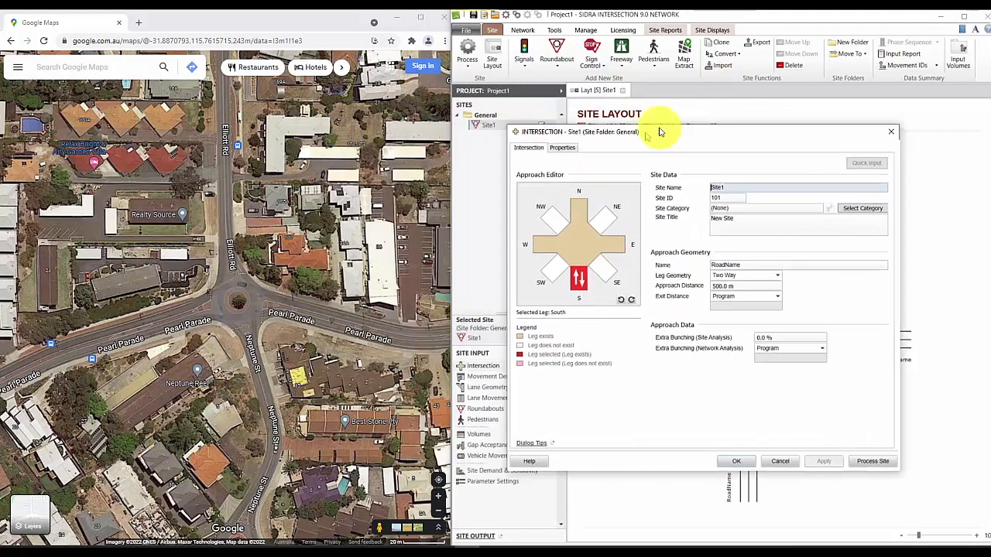
Step: Enter site name 'Elliot Rd / Pearl Parade / Neptune St' and name the West leg 'Pearl Parade'
left_click_drag(658, 132, 731, 161)
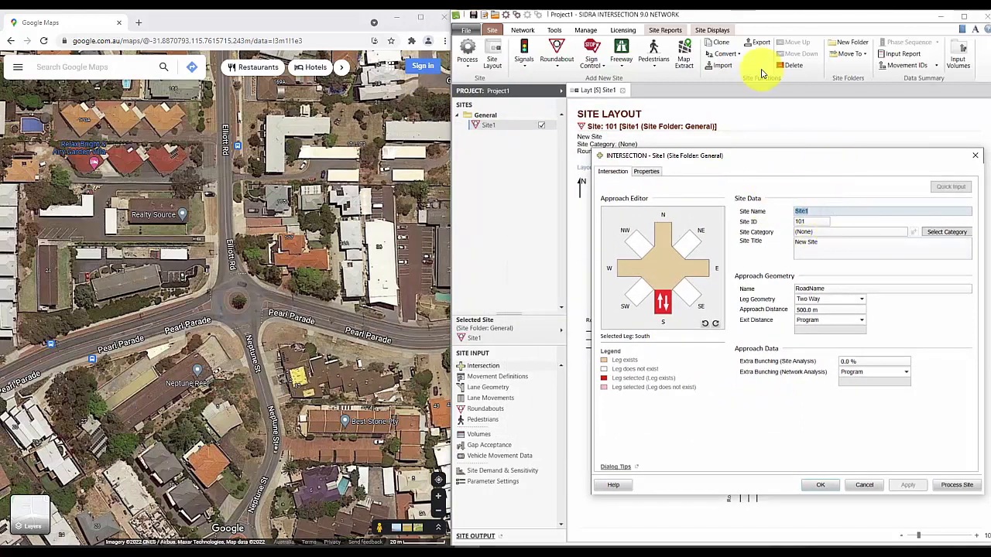
type("Elliot Rd / Pearl Parade / Neptune St")
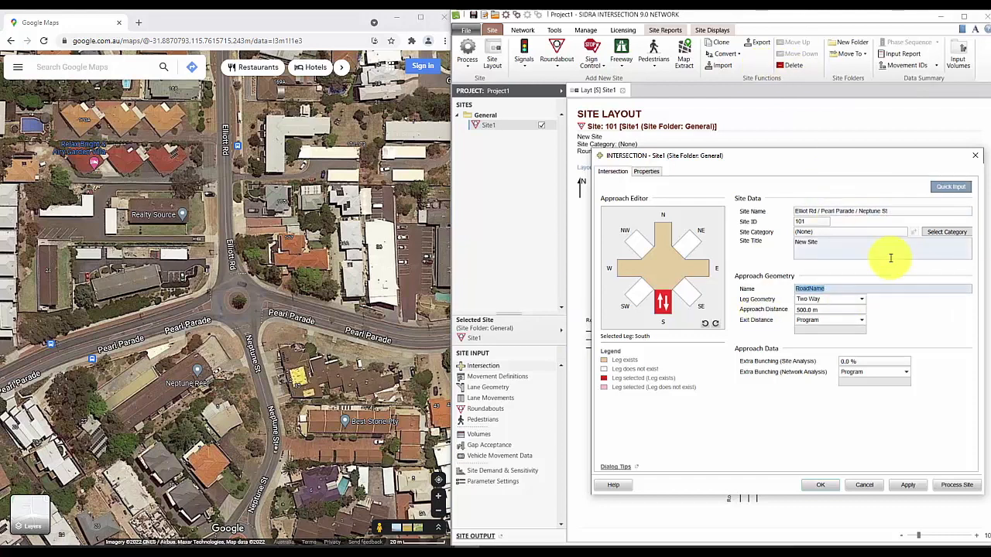
left_click(662, 232)
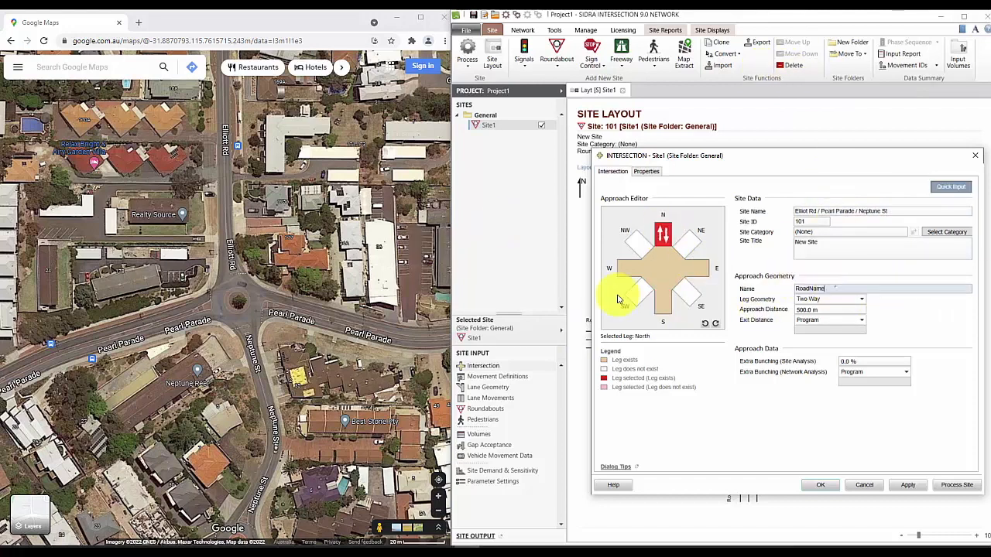
left_click(627, 267)
type("Pearl Parade")
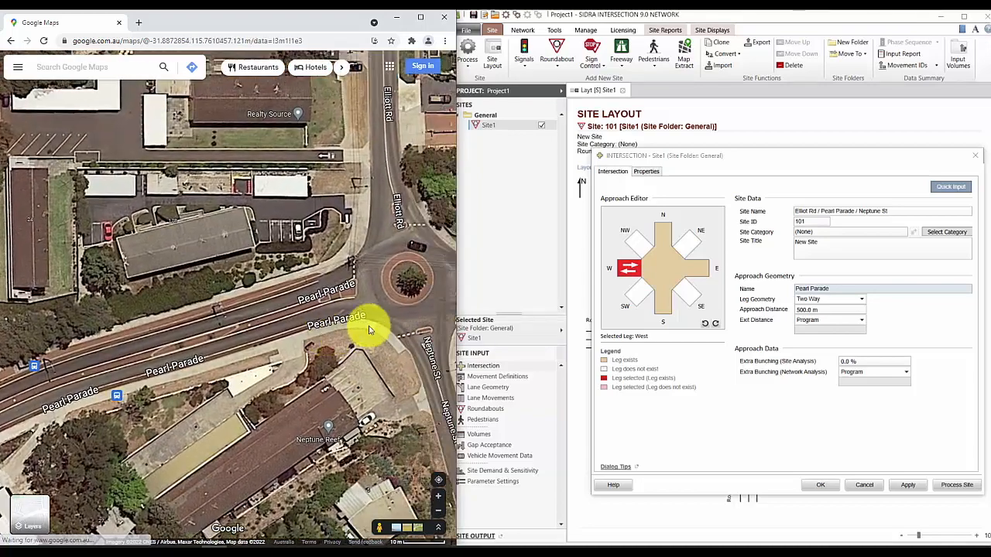
Step: Measure Pearl Parade on the map and give the west approach a 415 m approach distance
right_click(372, 329)
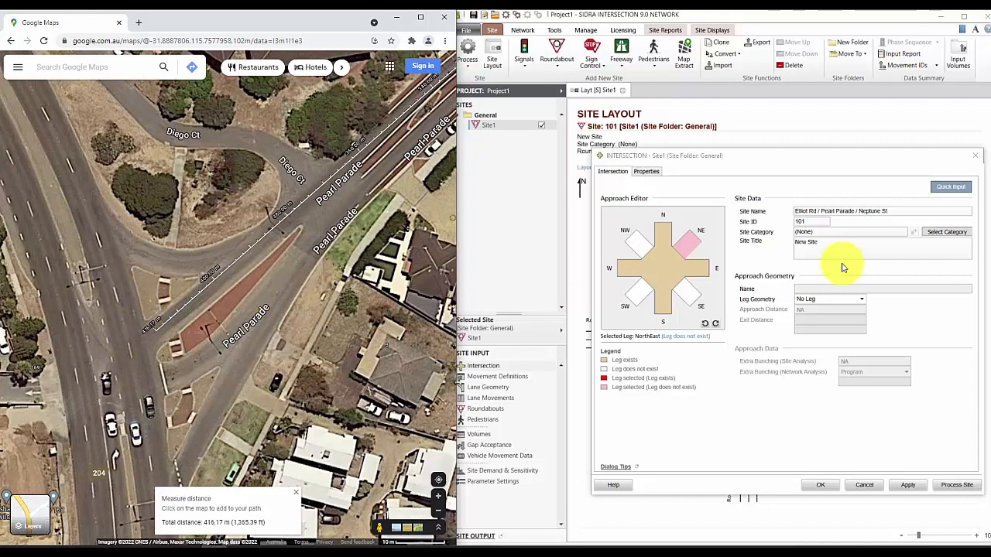
left_click(633, 267)
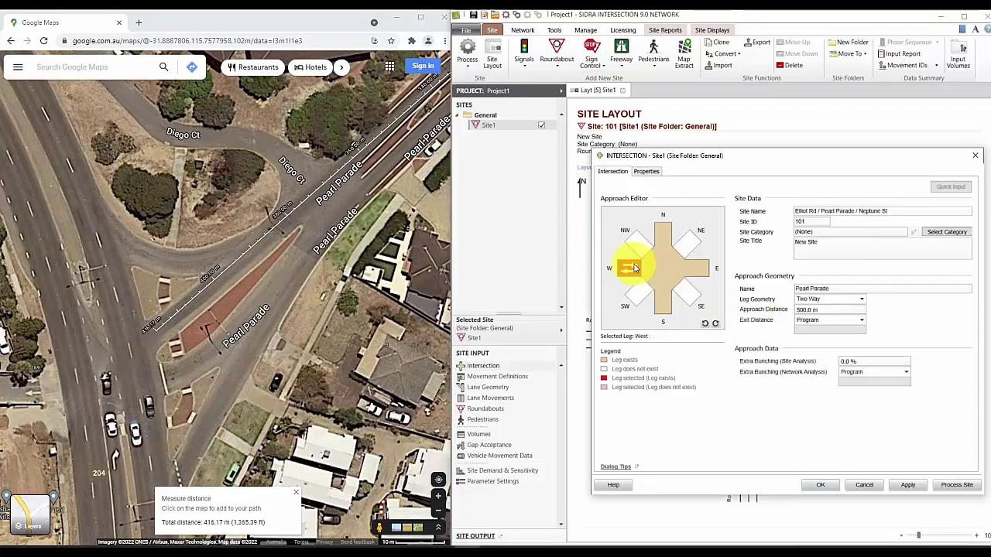
type("4")
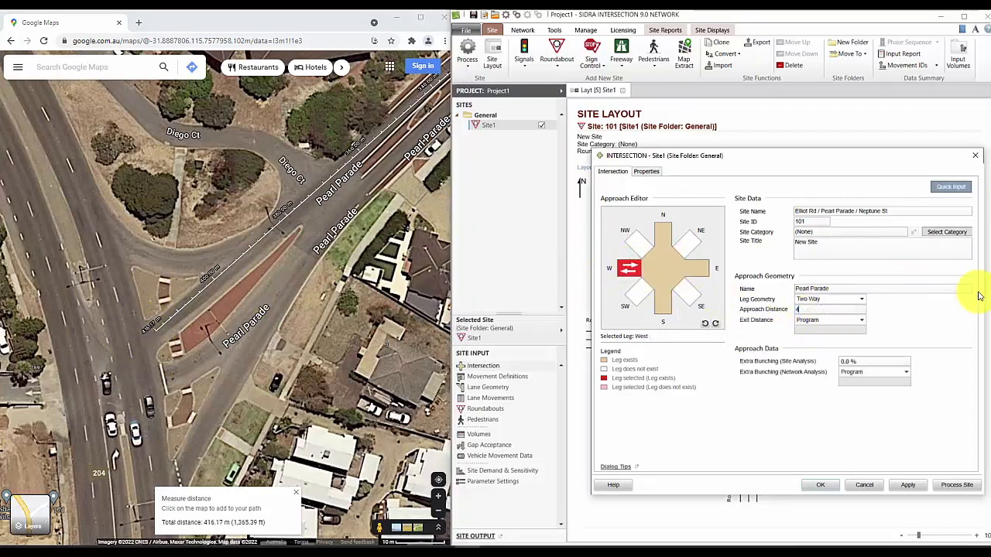
type("15")
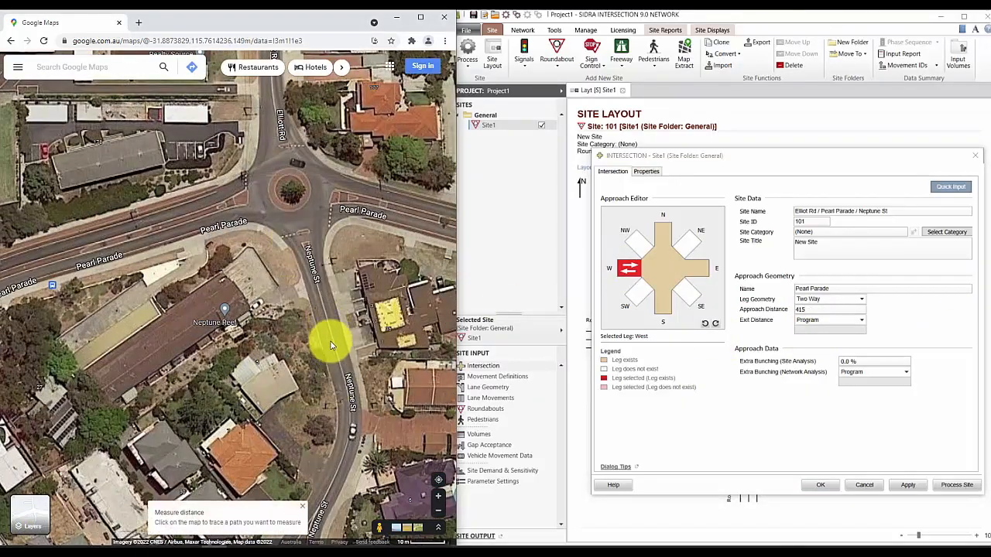
Step: Measure the Elliot Rd distance on the map for the north approach
right_click(331, 342)
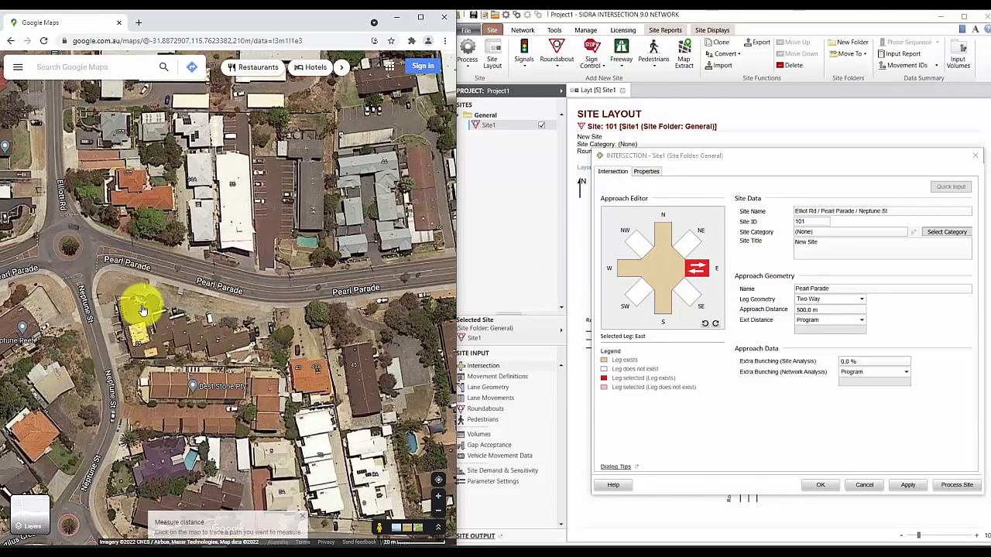
left_click(54, 296)
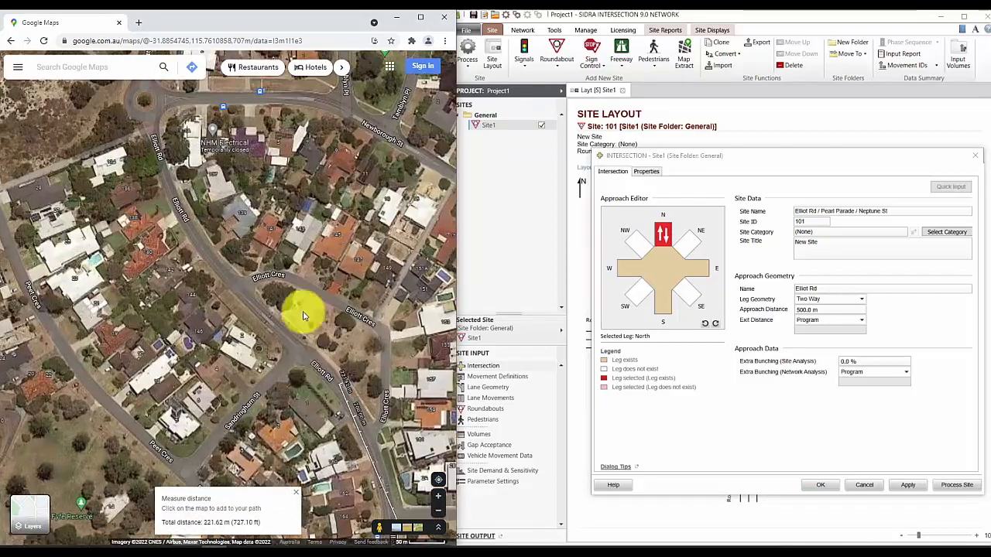
left_click(155, 122)
type("41")
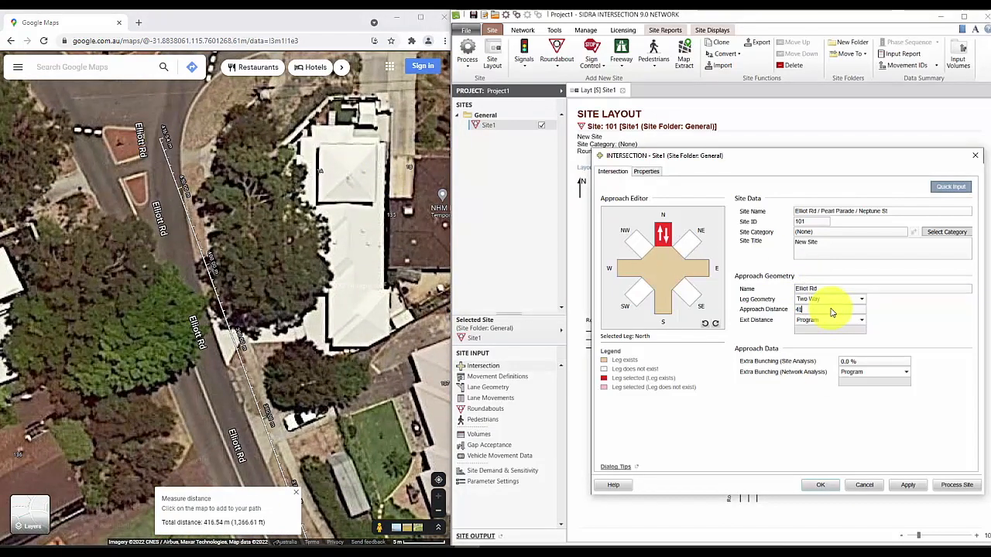
left_click(627, 267)
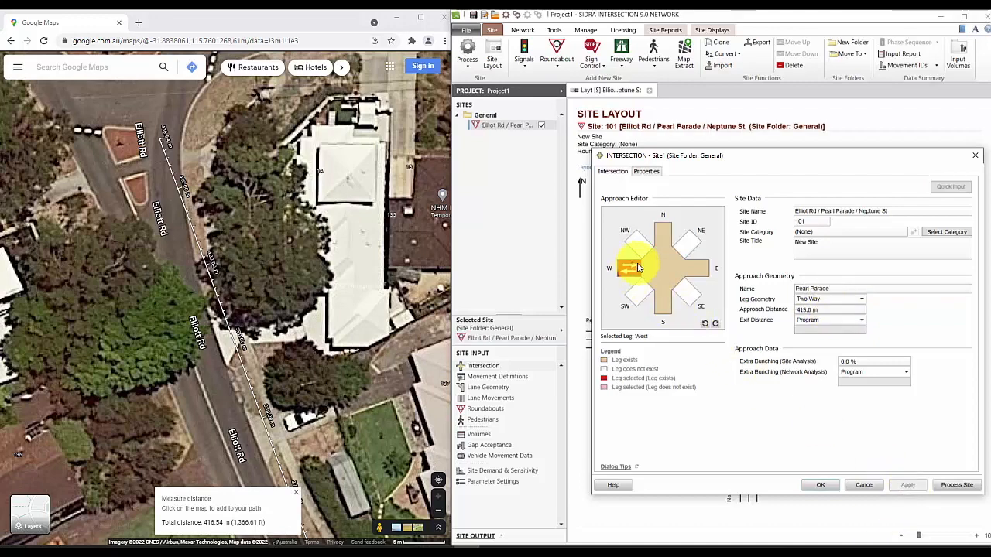
Step: Confirm the Intersection dialog, then review and accept the Origin-Destination movement definitions
left_click(819, 485)
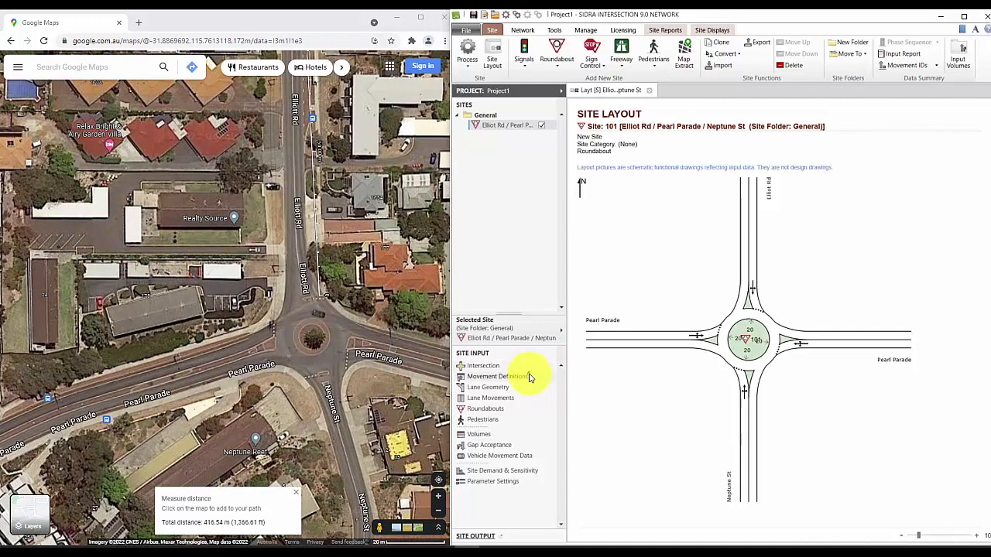
left_click(497, 376)
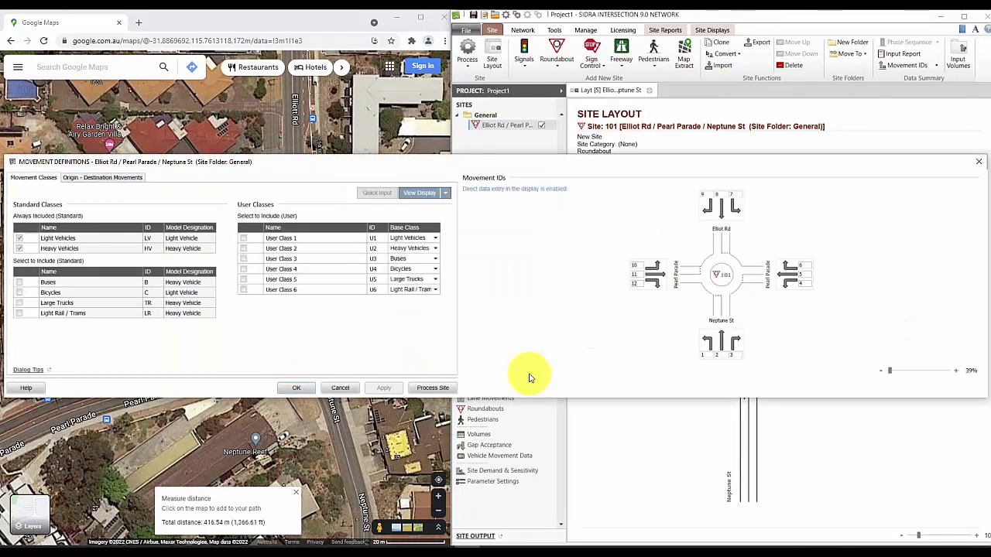
mouse_move(476, 302)
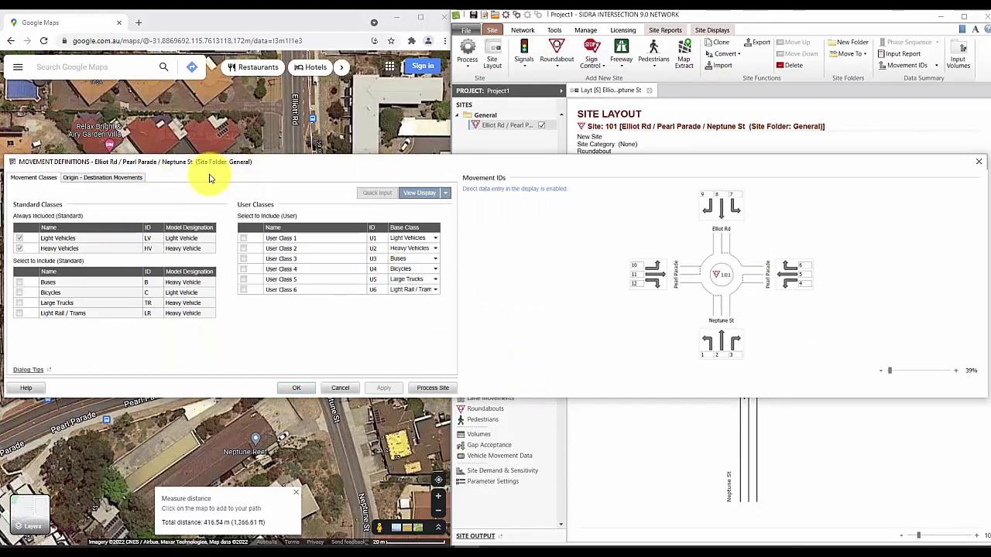
mouse_move(252, 190)
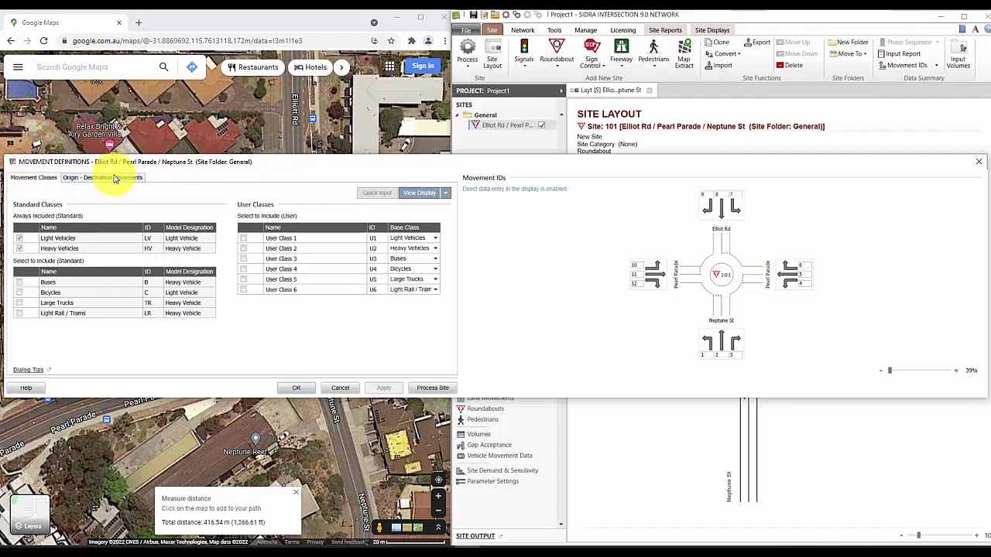
left_click(101, 177)
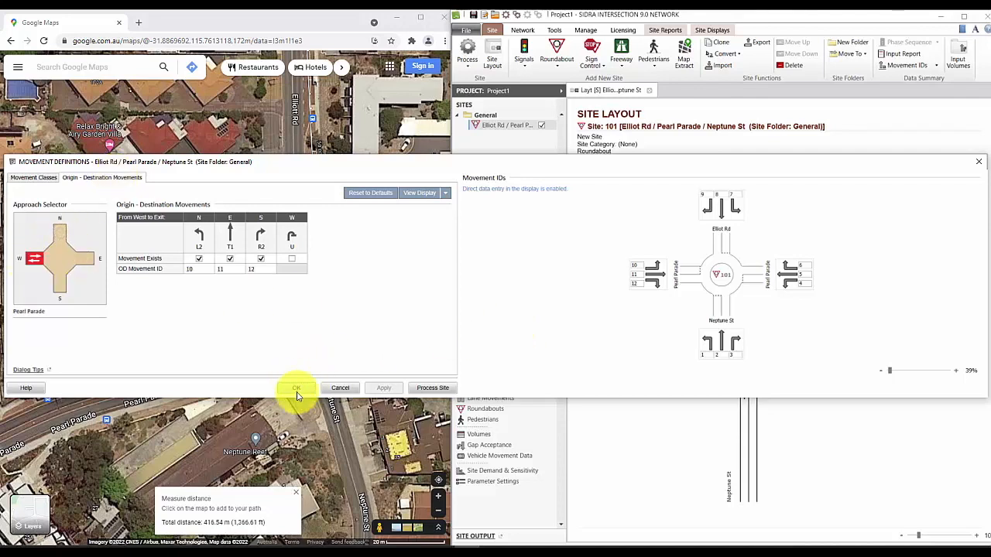
left_click(296, 388)
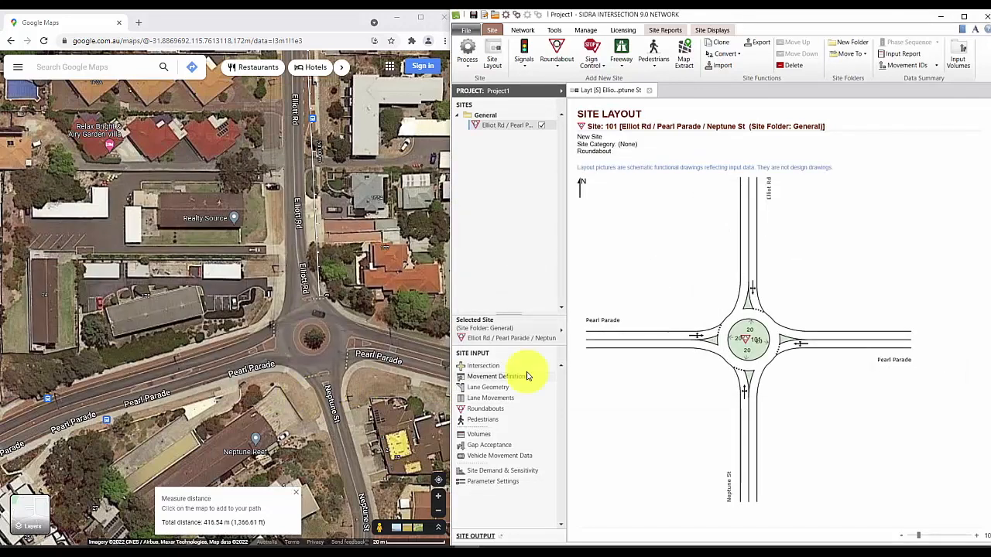
mouse_move(511, 387)
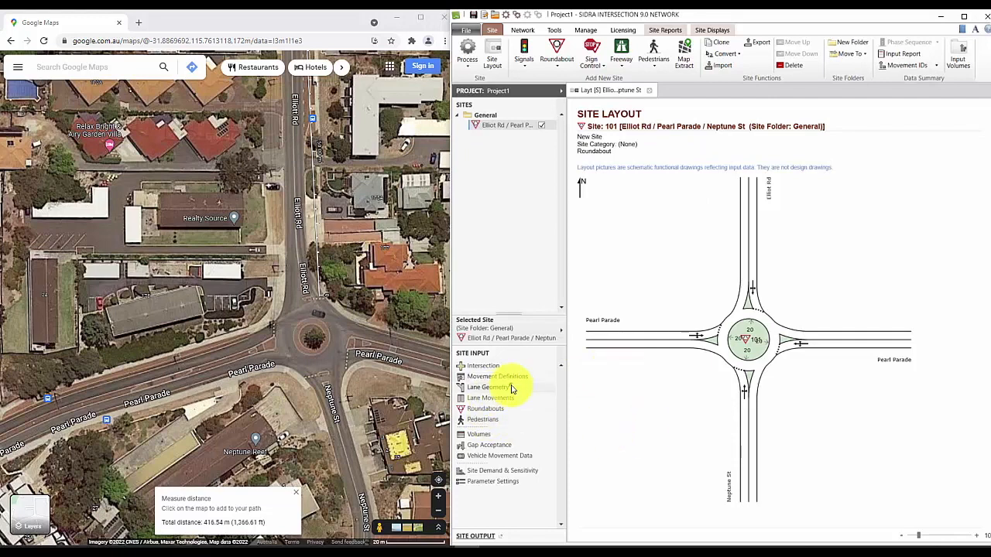
Step: Set lane widths from map measurements, e.g. Elliot Rd 3.80 m, and a short west splitter island
left_click(484, 387)
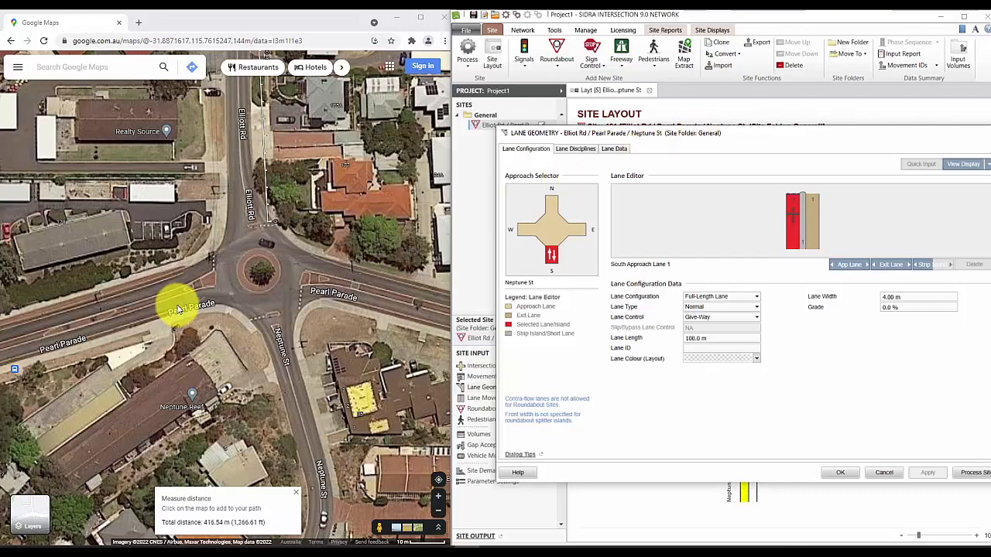
scroll("down", 3)
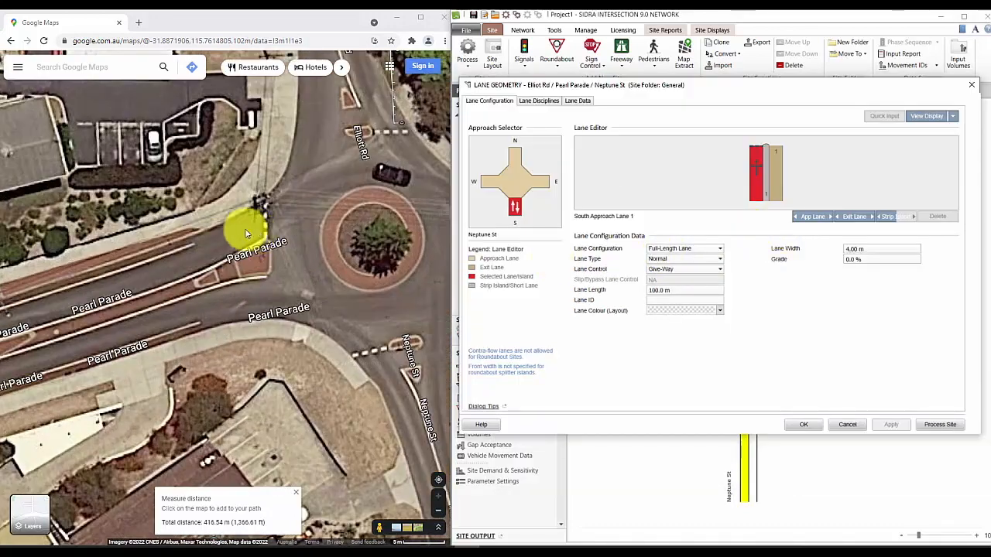
left_click(491, 181)
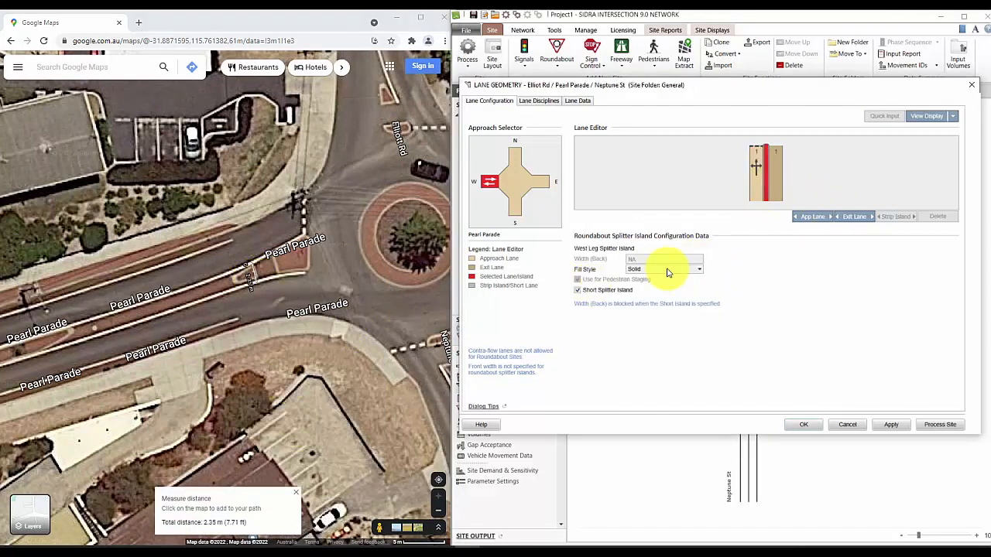
left_click(577, 290)
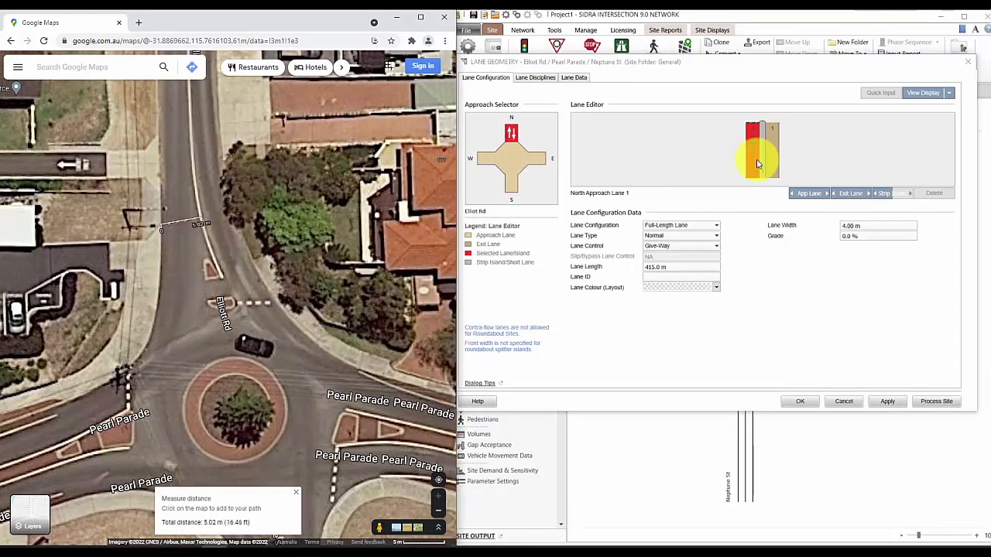
left_click(534, 158)
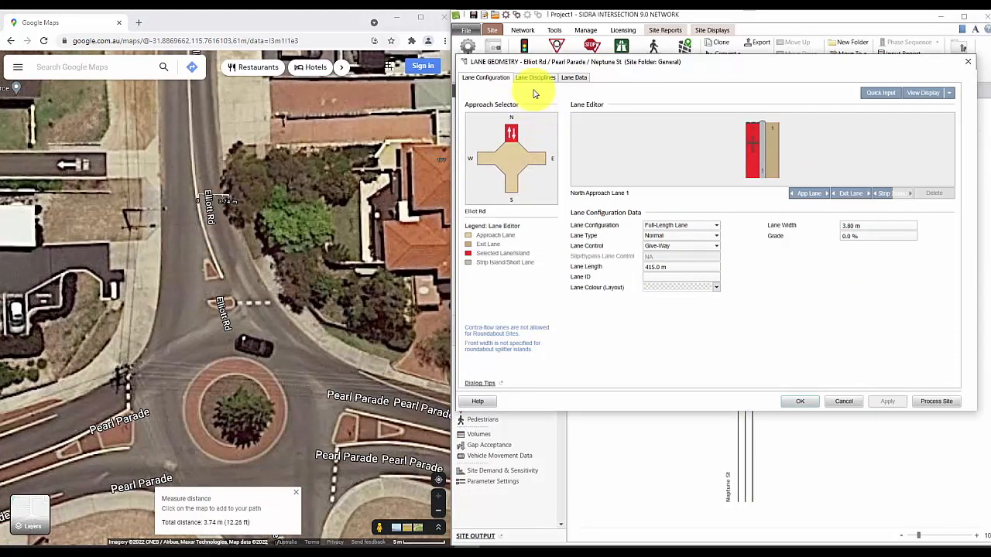
Step: Allow LV and HV turns in Lane Disciplines, set east lane 3.20 m × 500 m, and apply
left_click(535, 76)
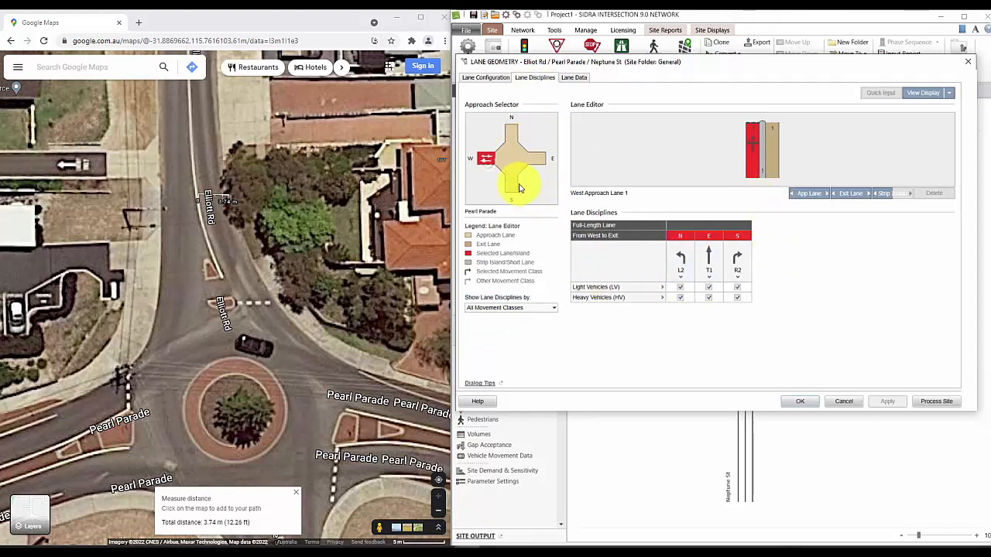
left_click(536, 158)
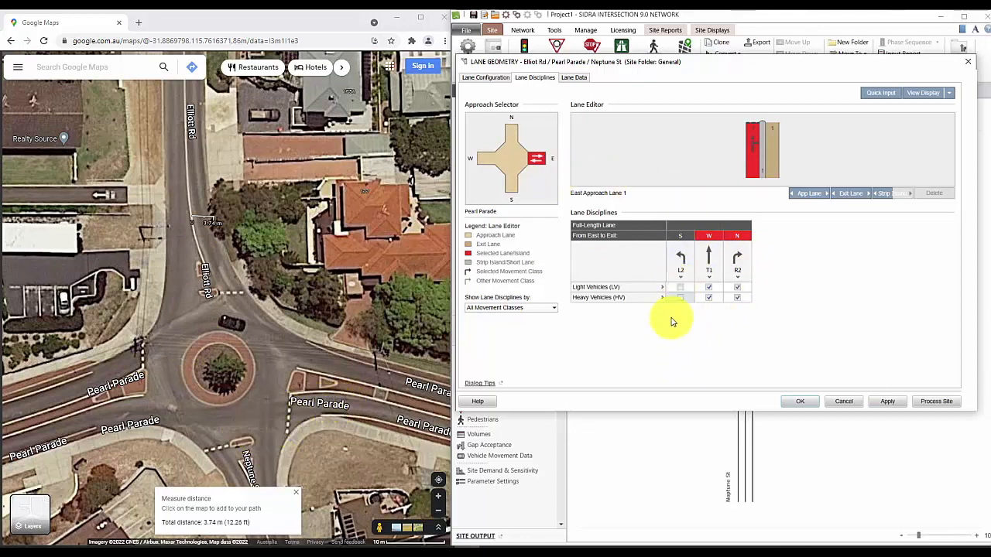
left_click(681, 287)
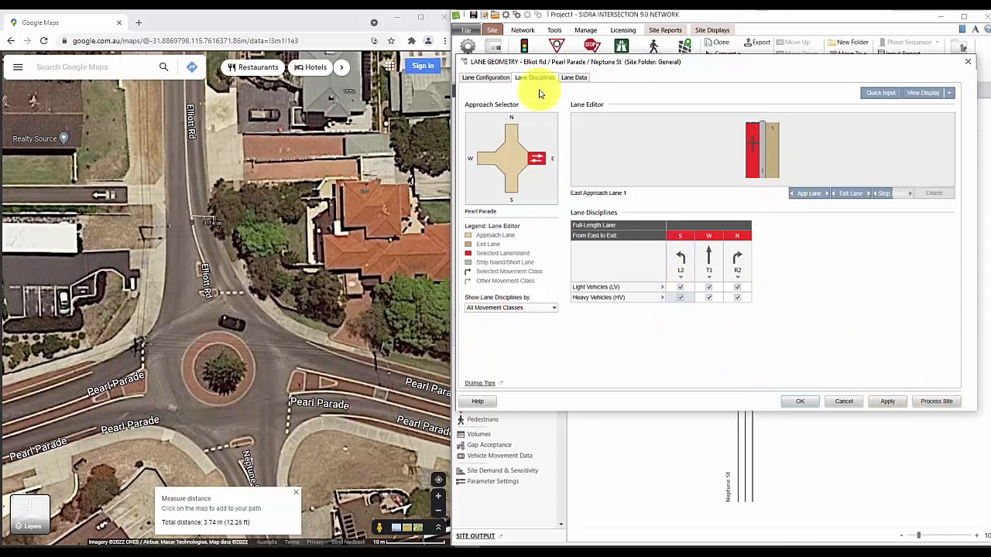
left_click(485, 77)
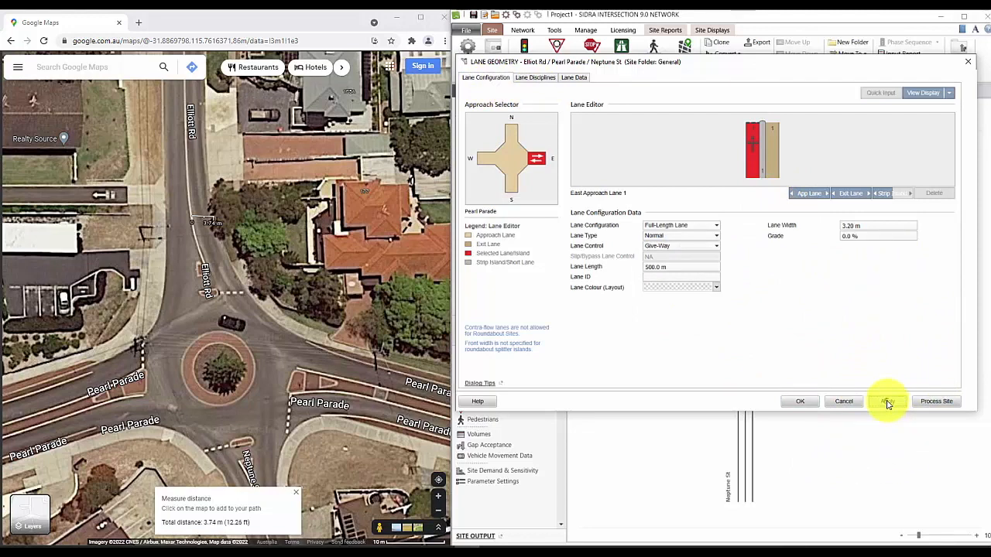
left_click(799, 401)
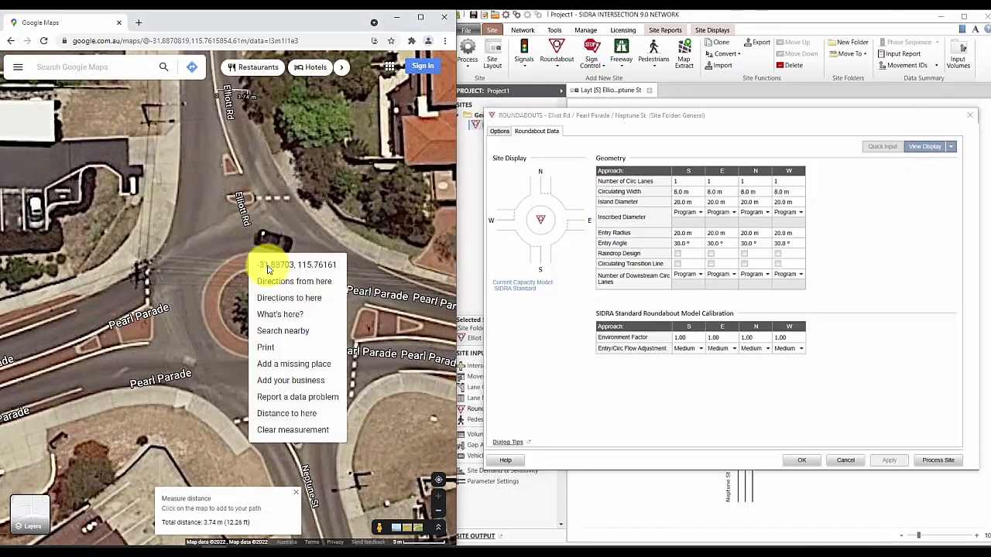
Step: Measure the island and circulating roadway, then set 12.5 m island diameter and 6.0 m circulating width
left_click(263, 317)
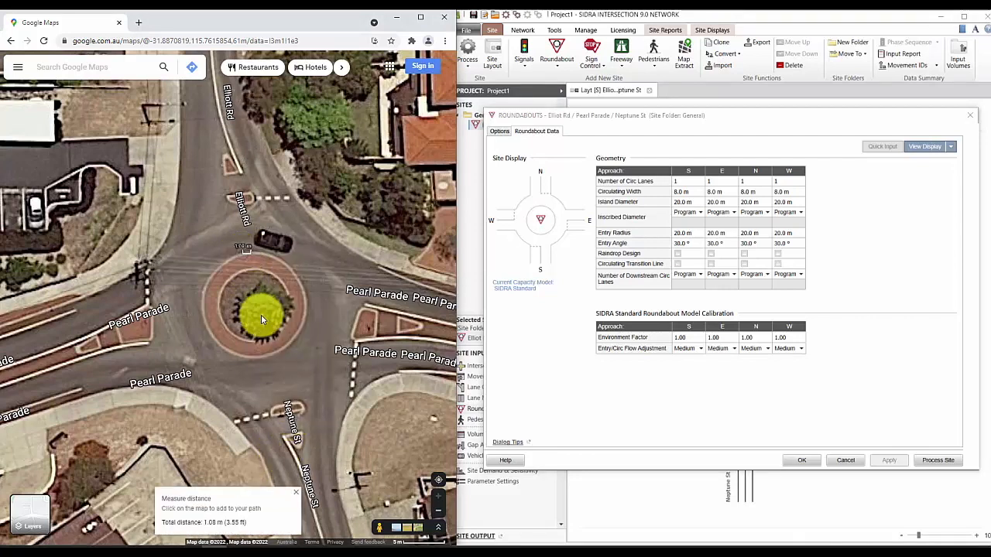
left_click(316, 407)
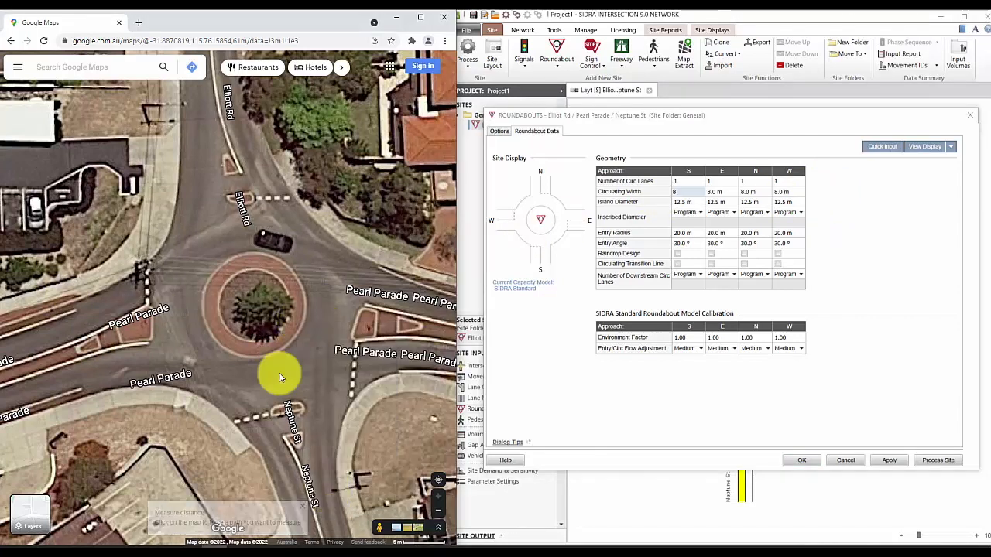
left_click(387, 333)
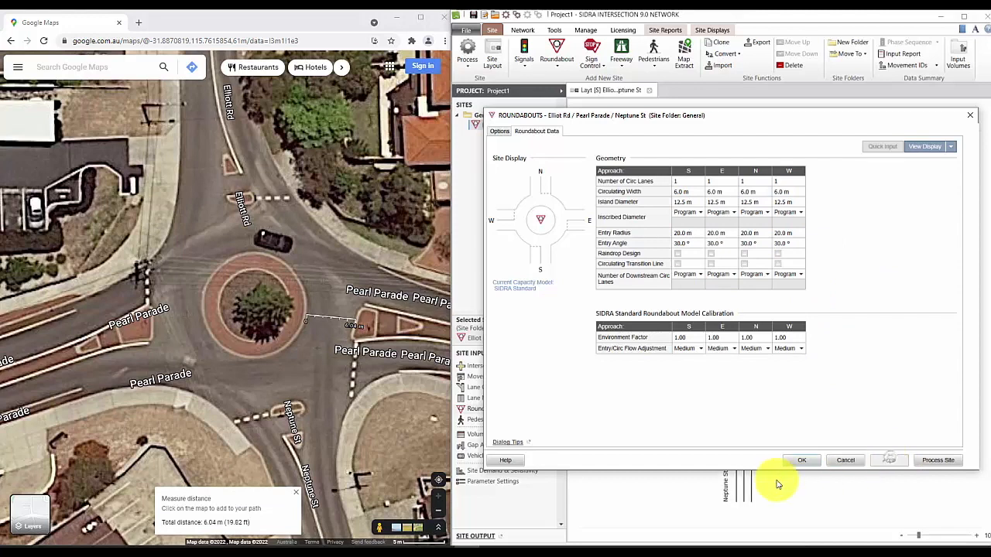
left_click(801, 459)
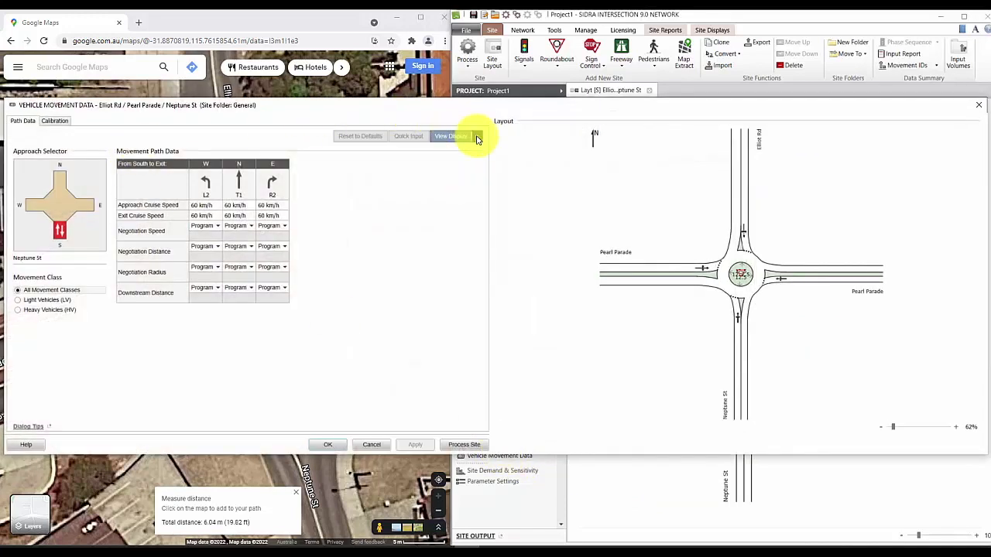
Step: Set the approach cruise speed to 50 km/h and copy it to all legs
left_click(452, 135)
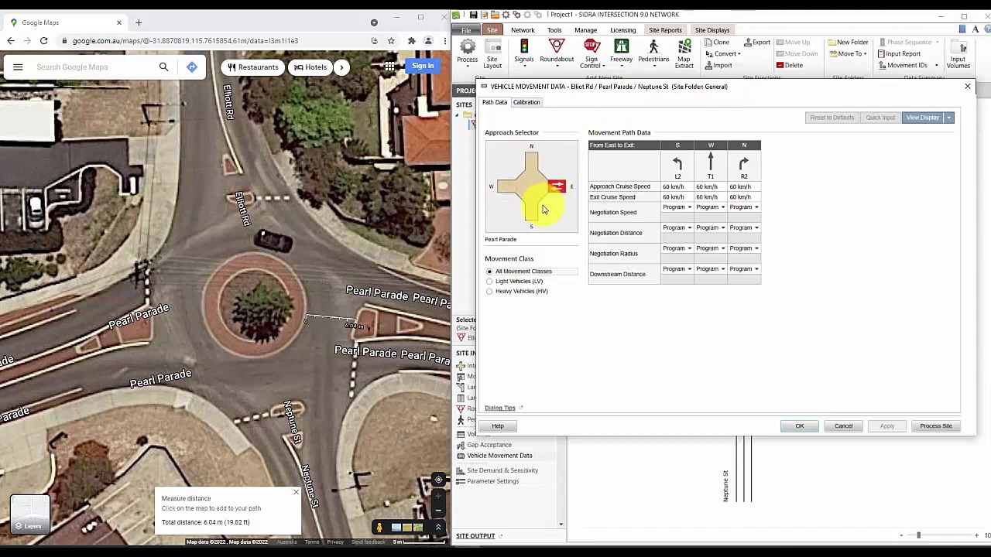
left_click(530, 209)
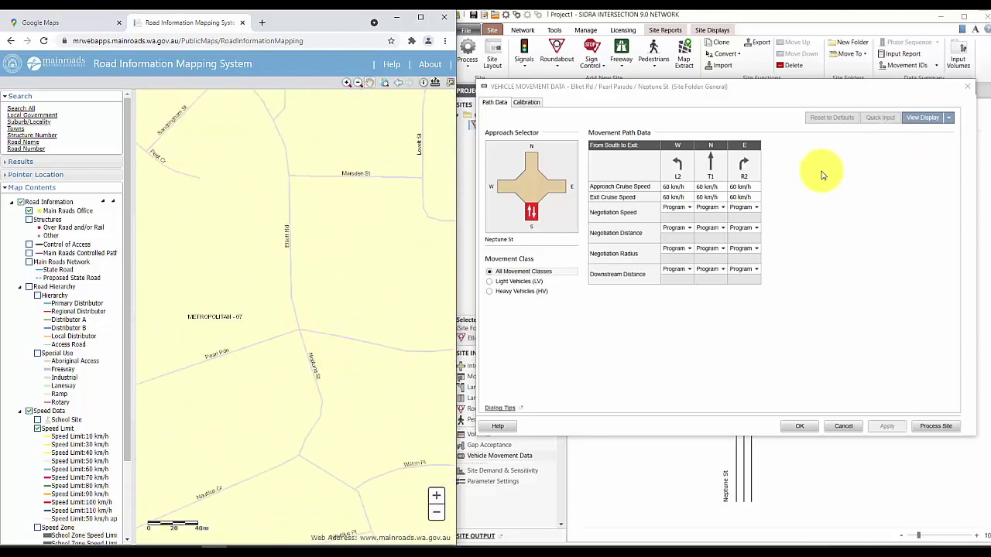
left_click(677, 187)
type("50")
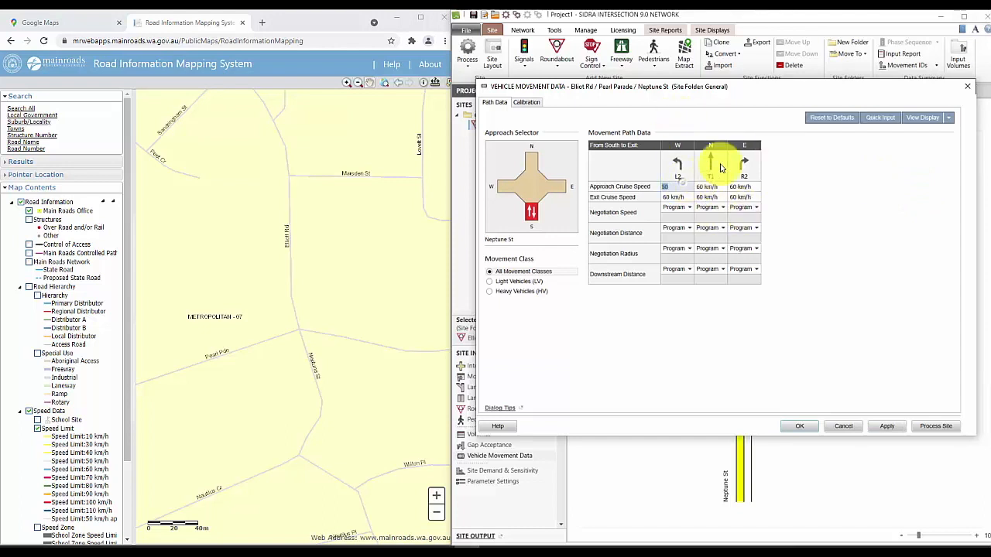
mouse_move(880, 117)
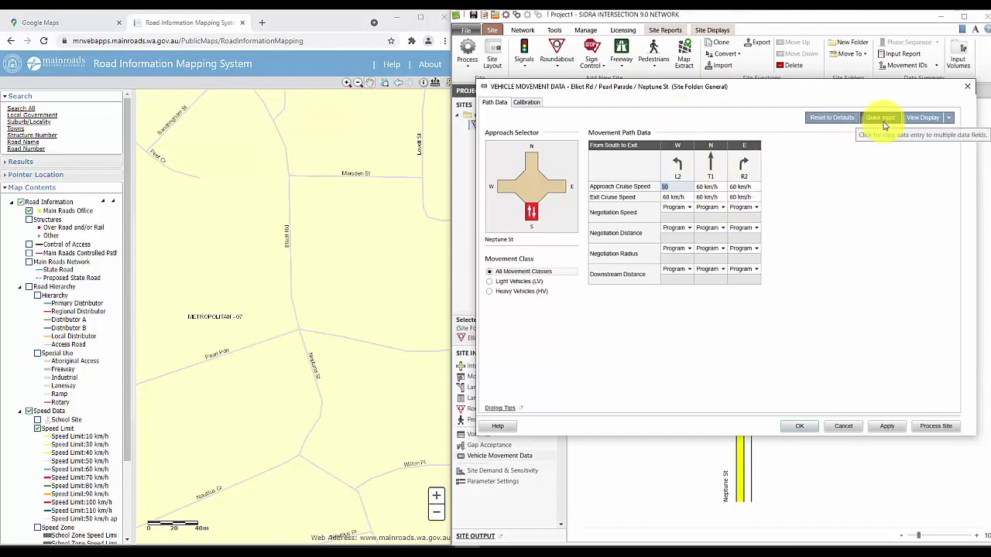
left_click(880, 117)
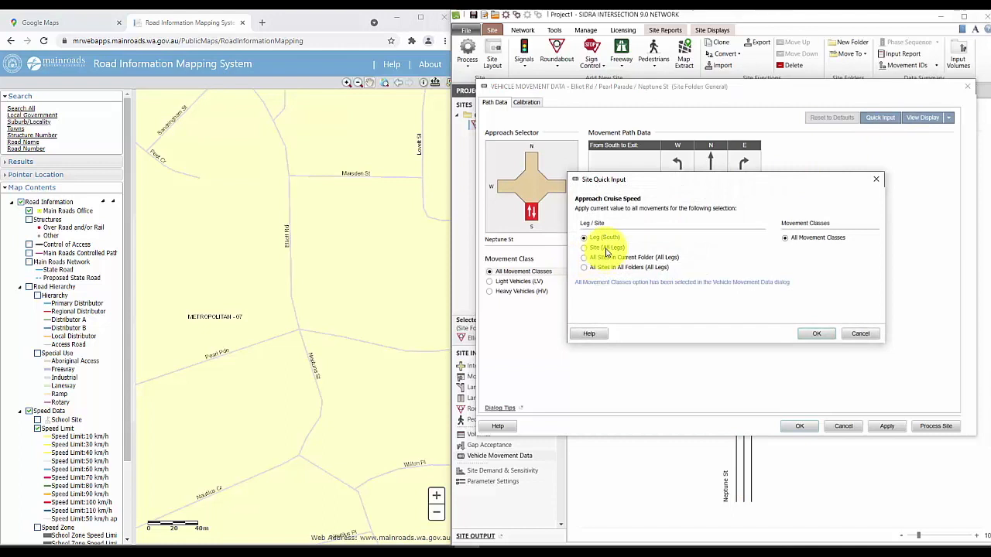
left_click(584, 247)
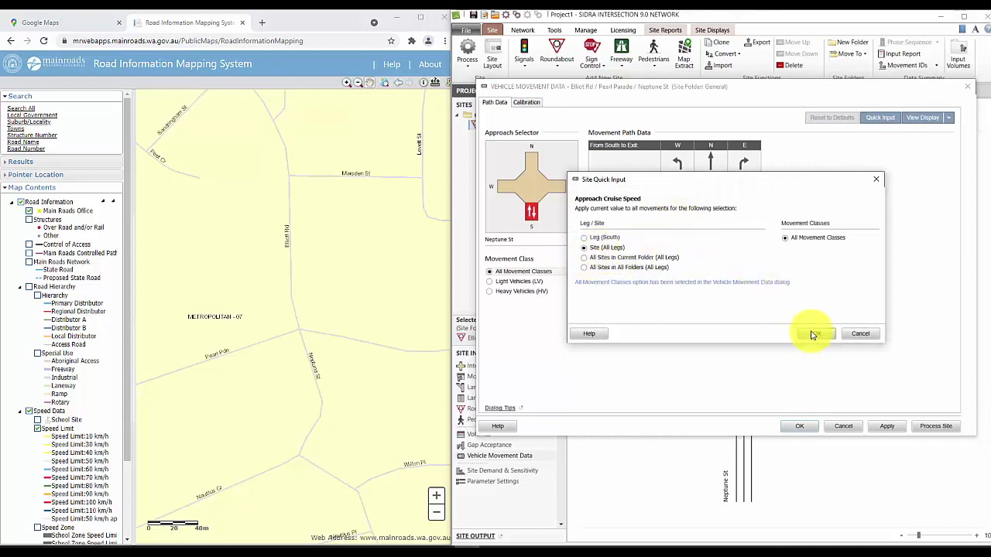
left_click(813, 334)
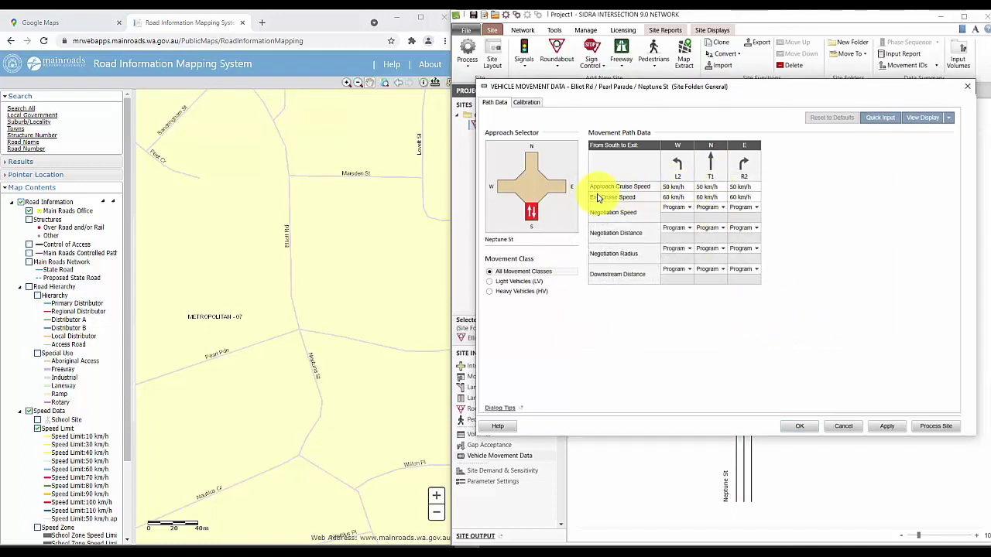
Step: Set the exit cruise speed to 50 km/h and apply it to all legs
left_click(506, 186)
type("50")
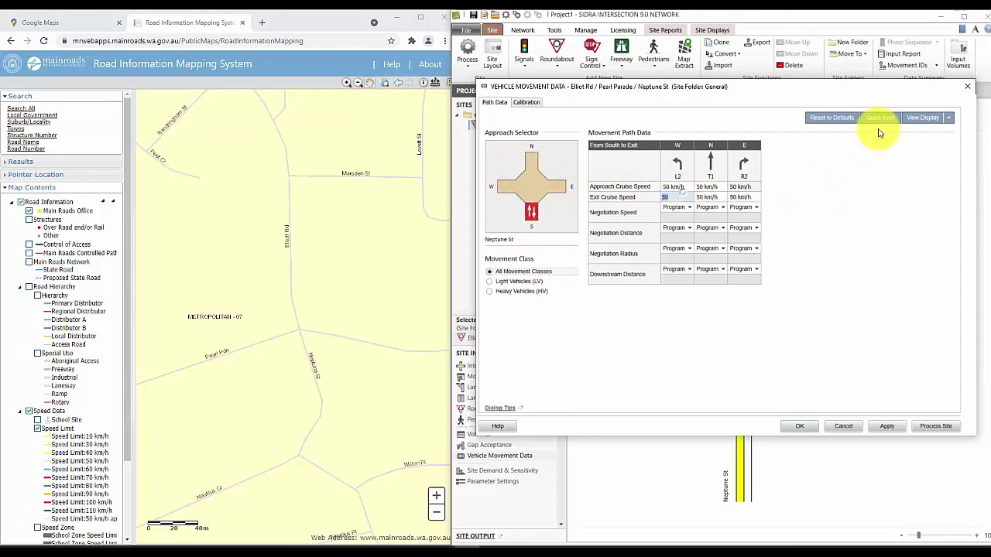
left_click(879, 117)
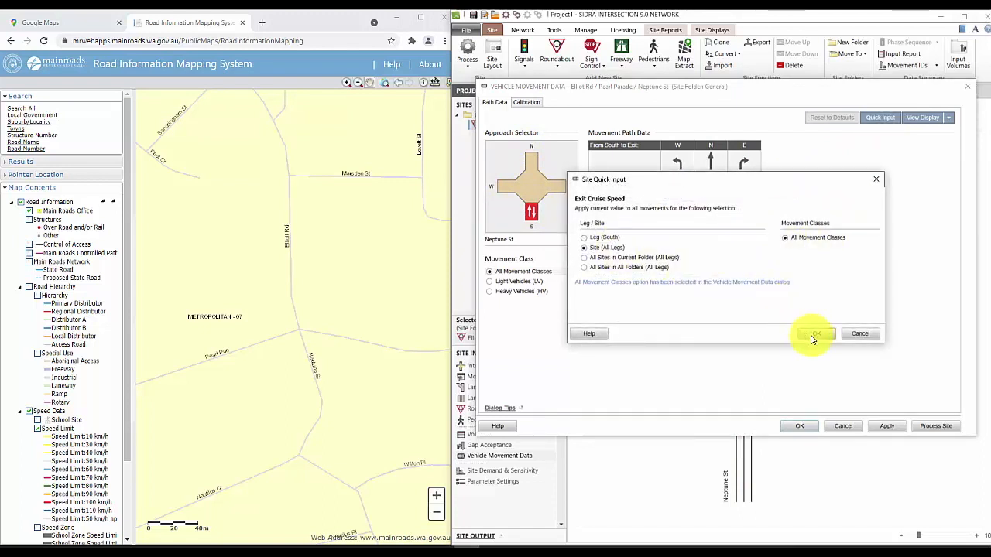
left_click(811, 334)
type("main roads road information system")
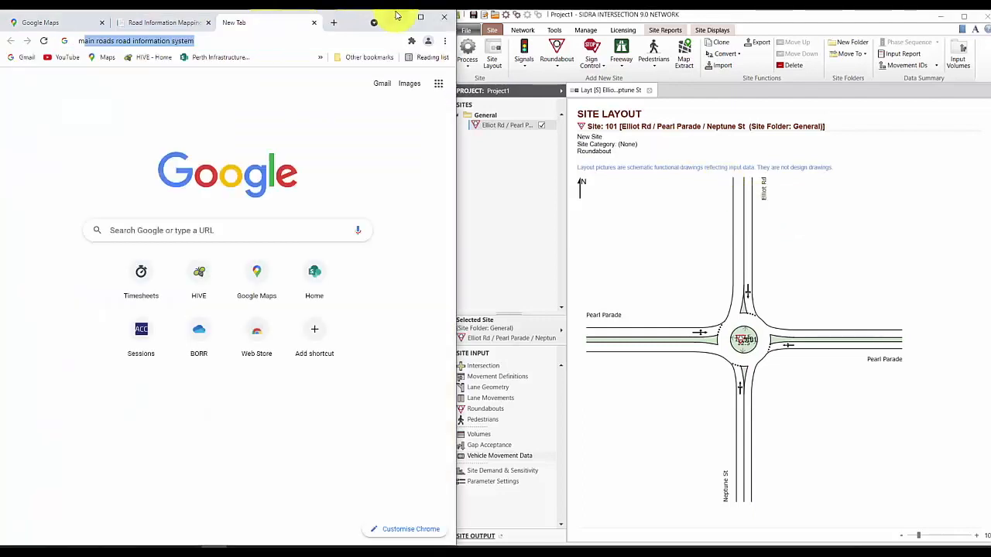
Step: On Main Roads trafficmap, select the Pearl Pde / Elliot Rd count site to get its AM survey
left_click(139, 41)
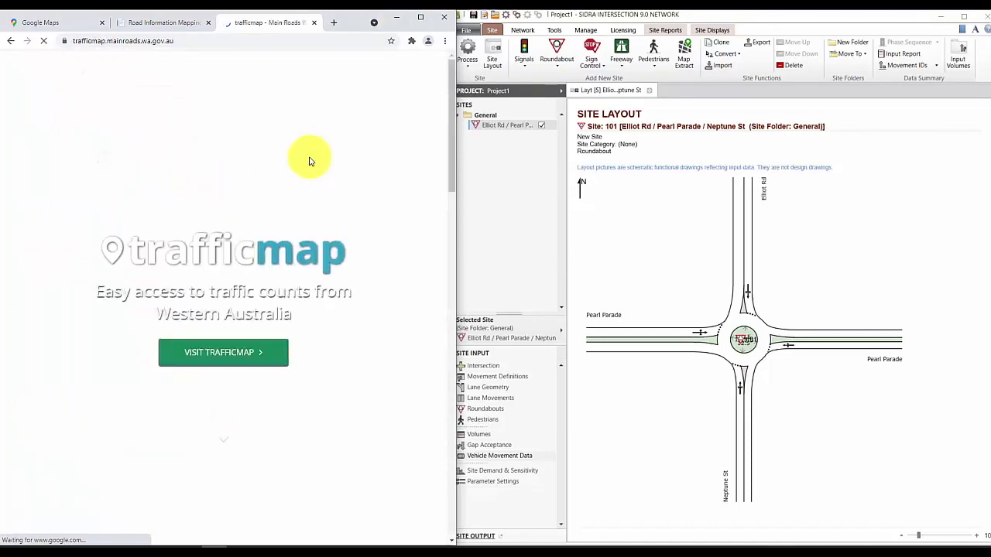
left_click(222, 352)
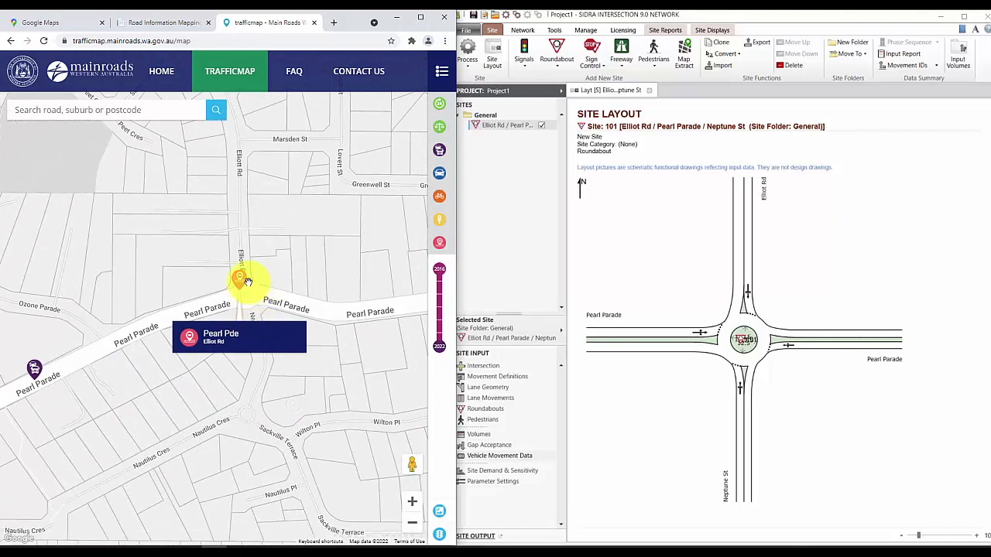
left_click(240, 279)
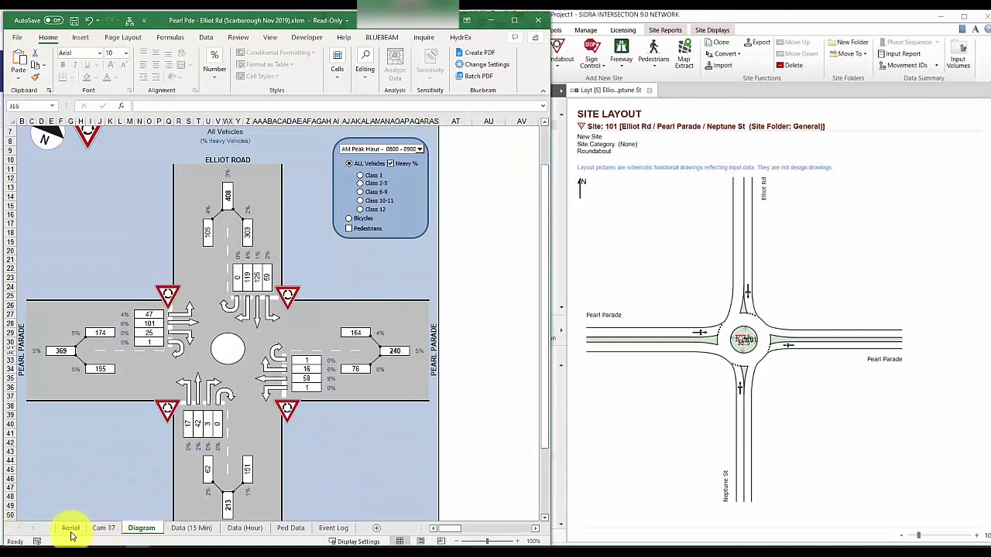
Step: Look at the survey site photo sheet, then return to the AM peak turning-count Diagram sheet
left_click(70, 528)
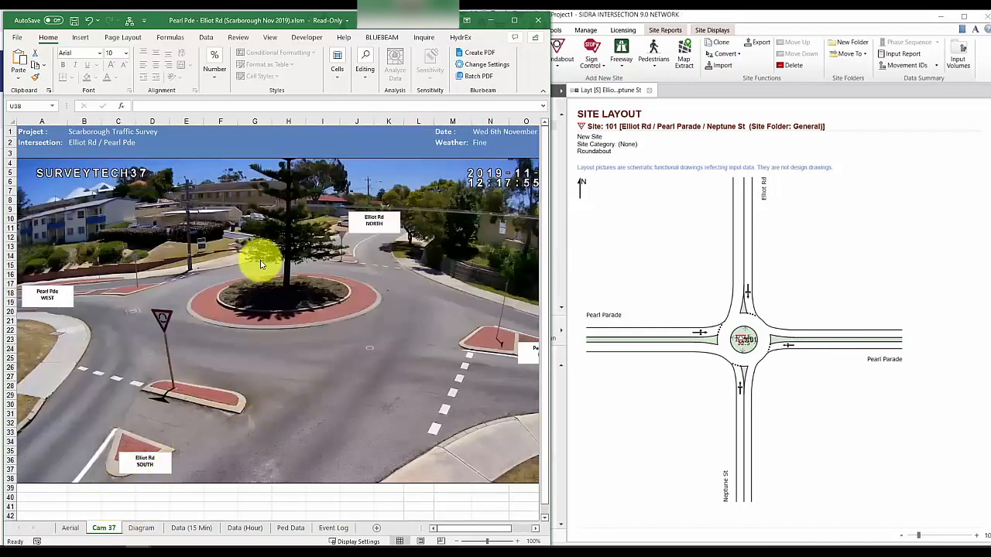
left_click(141, 528)
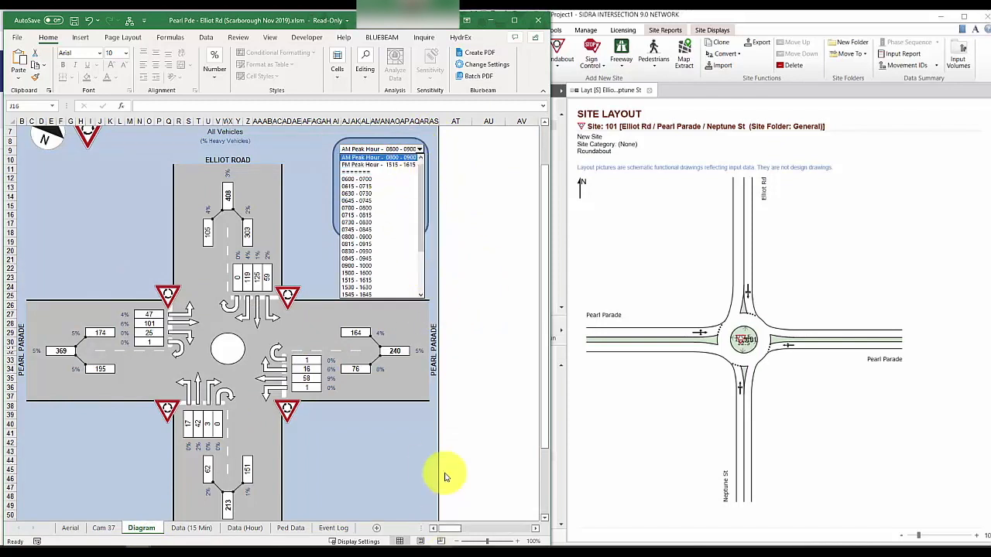
left_click(190, 528)
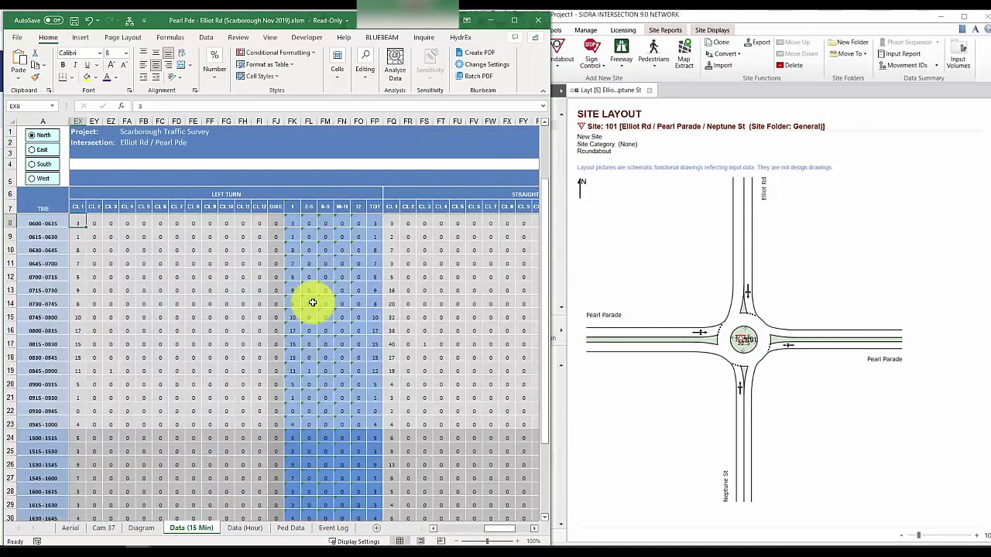
left_click(141, 528)
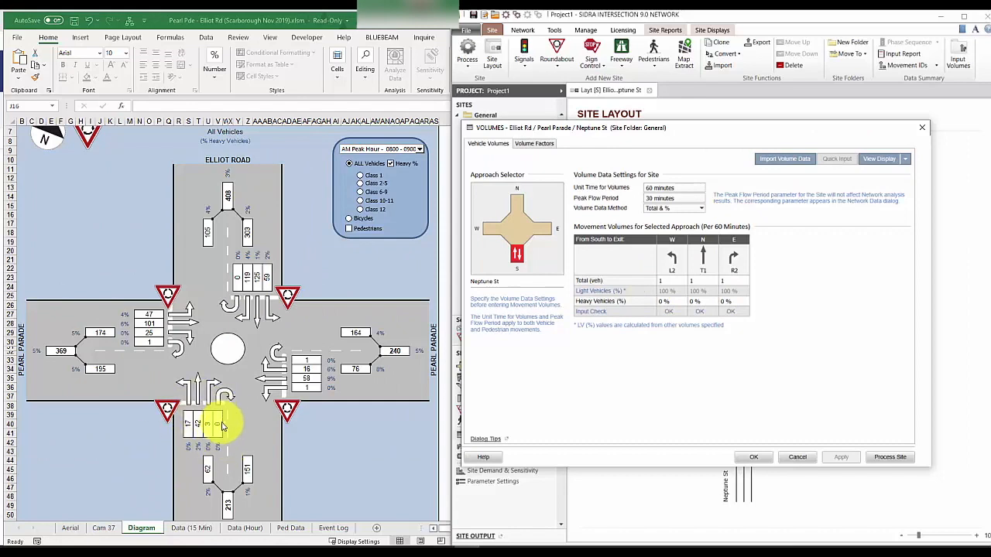
mouse_move(779, 408)
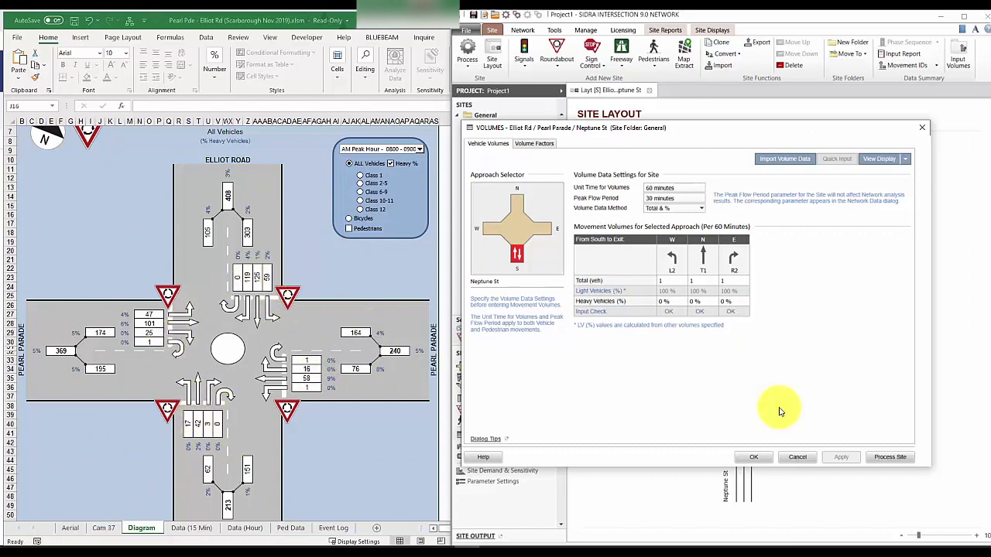
Step: Allow U-turns on the south, east and north approaches, then review each approach's lane disciplines
left_click(753, 457)
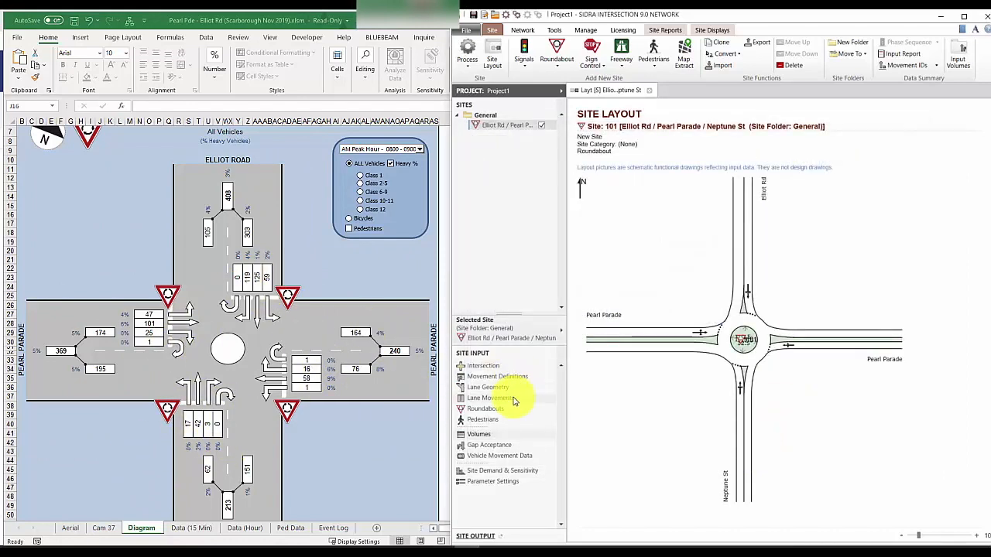
left_click(496, 376)
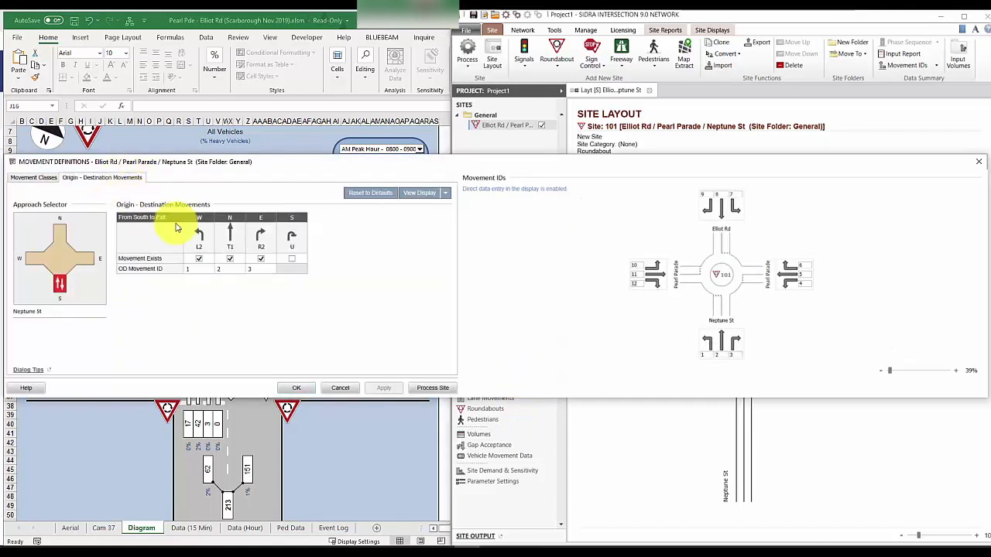
left_click(85, 258)
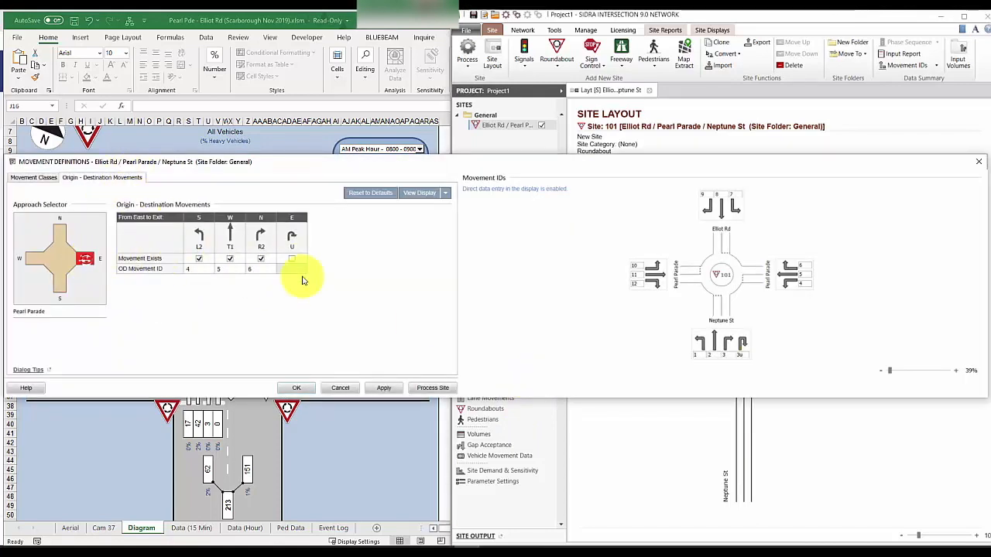
left_click(59, 234)
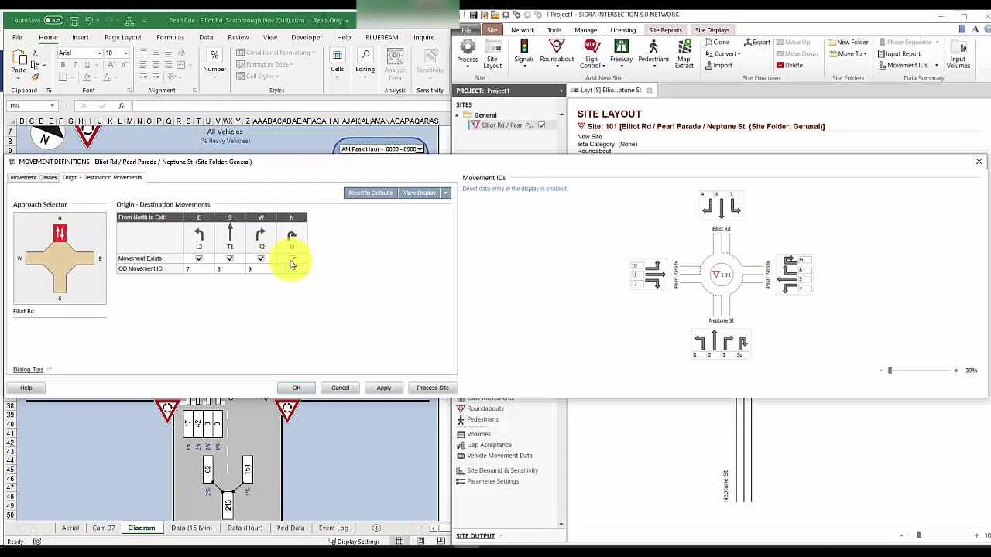
left_click(295, 388)
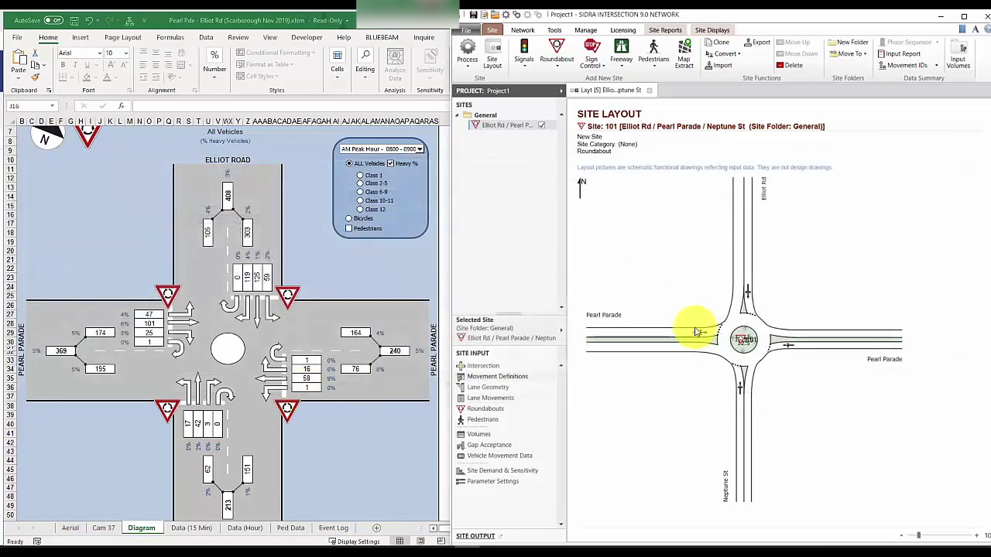
mouse_move(755, 399)
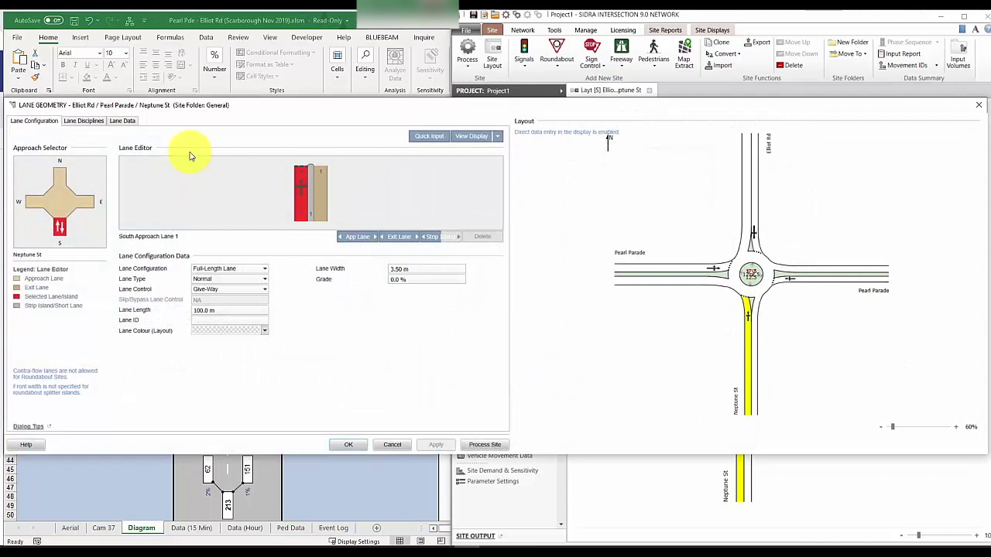
left_click(83, 121)
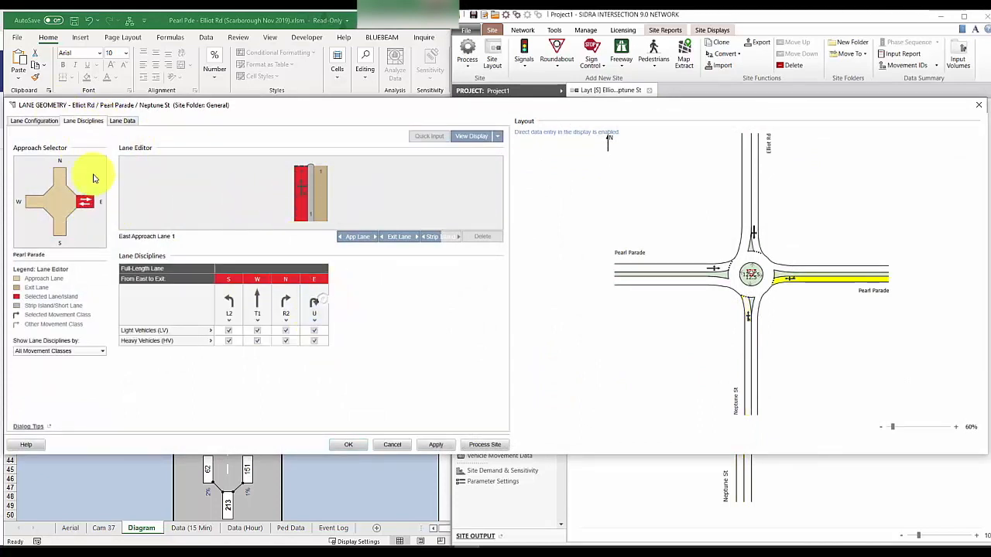
left_click(60, 176)
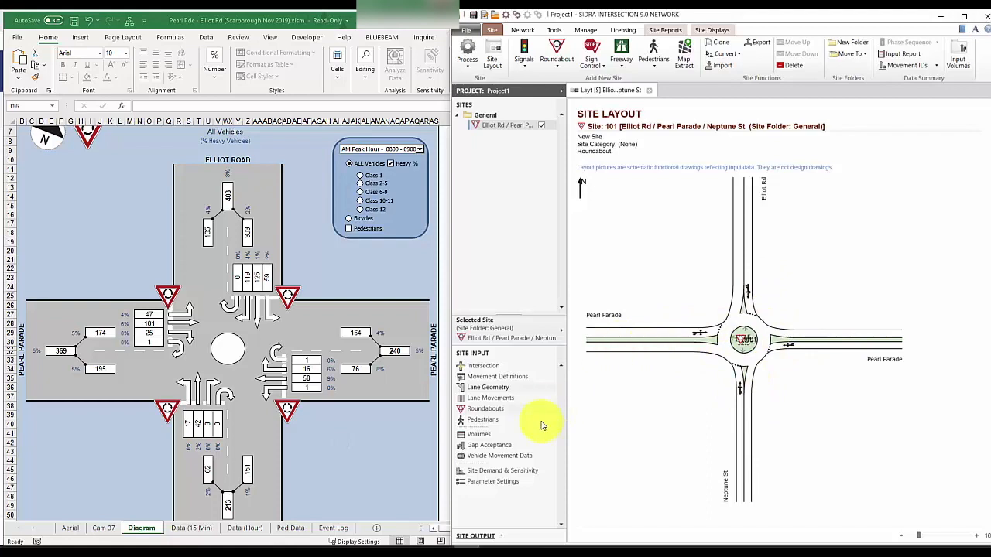
Step: Set Volume Data Method to Total & Veh and rename the site '… Neptune St - Base AM'
left_click(478, 433)
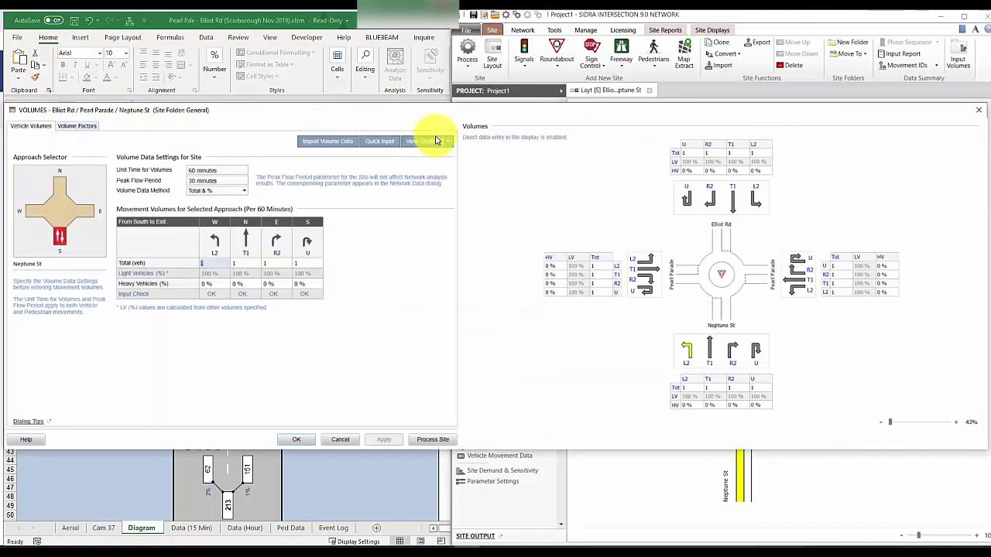
left_click(422, 141)
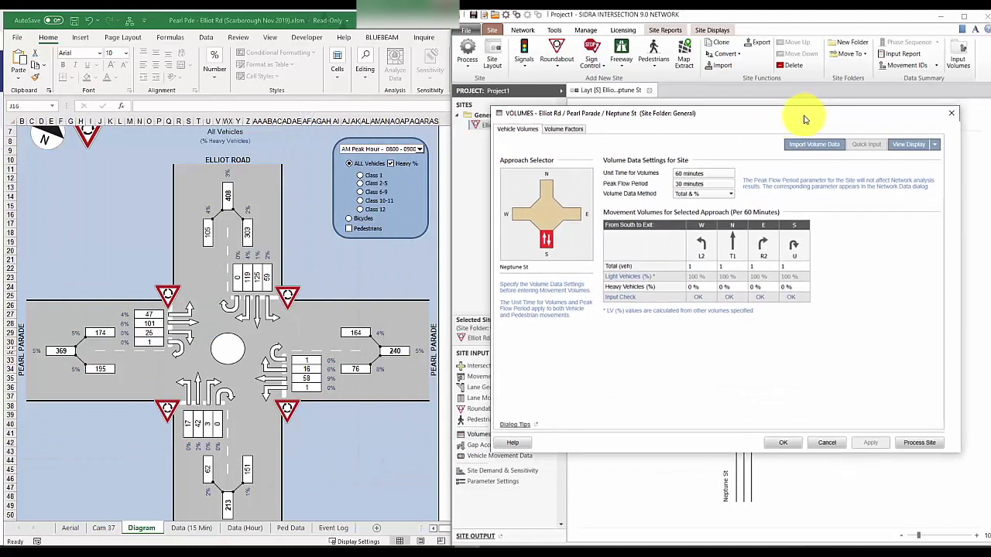
left_click(728, 193)
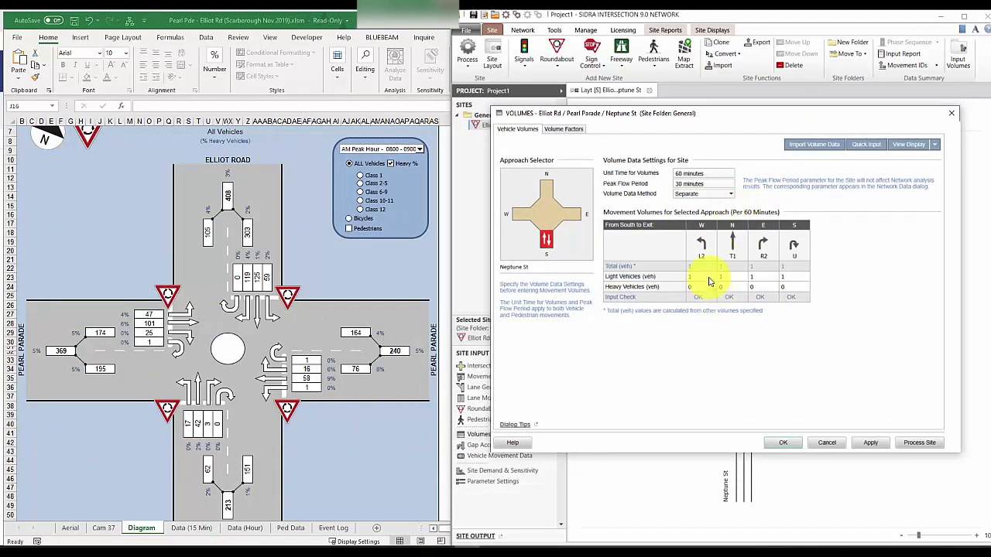
left_click(727, 193)
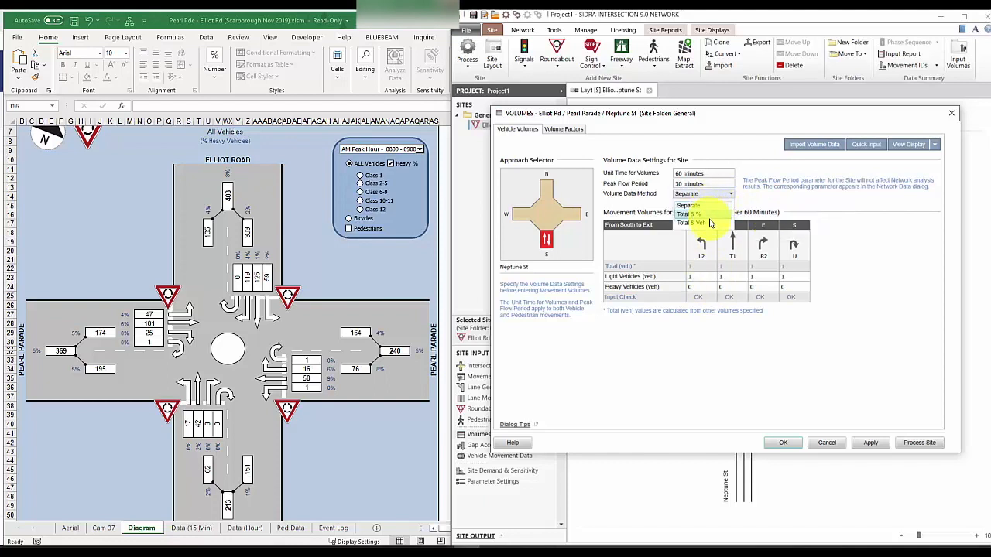
left_click(703, 223)
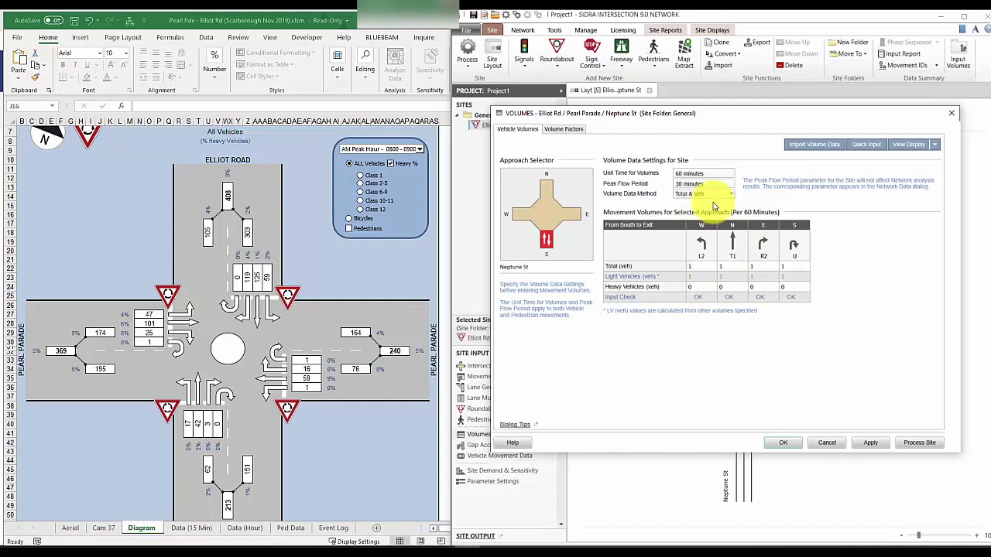
left_click(727, 194)
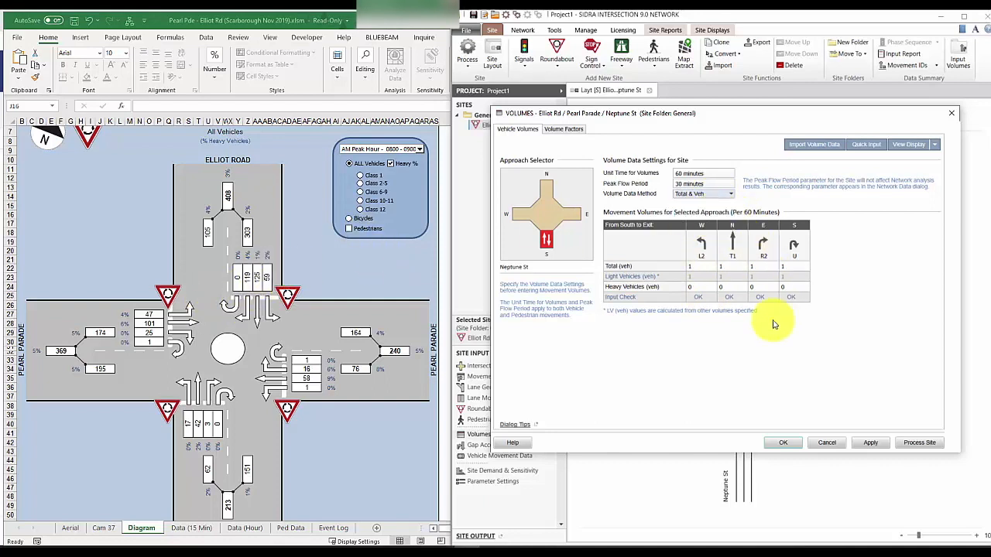
left_click(728, 194)
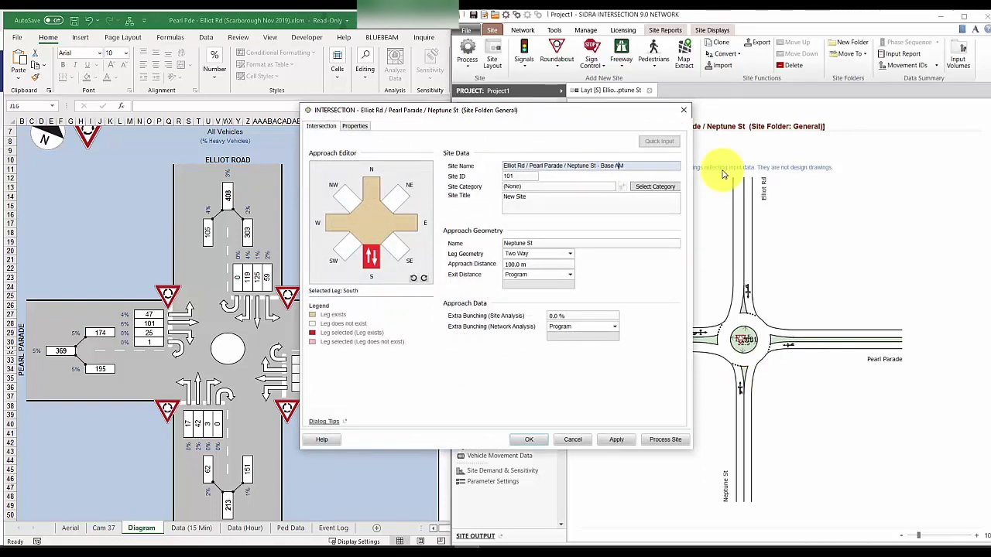
left_click(616, 440)
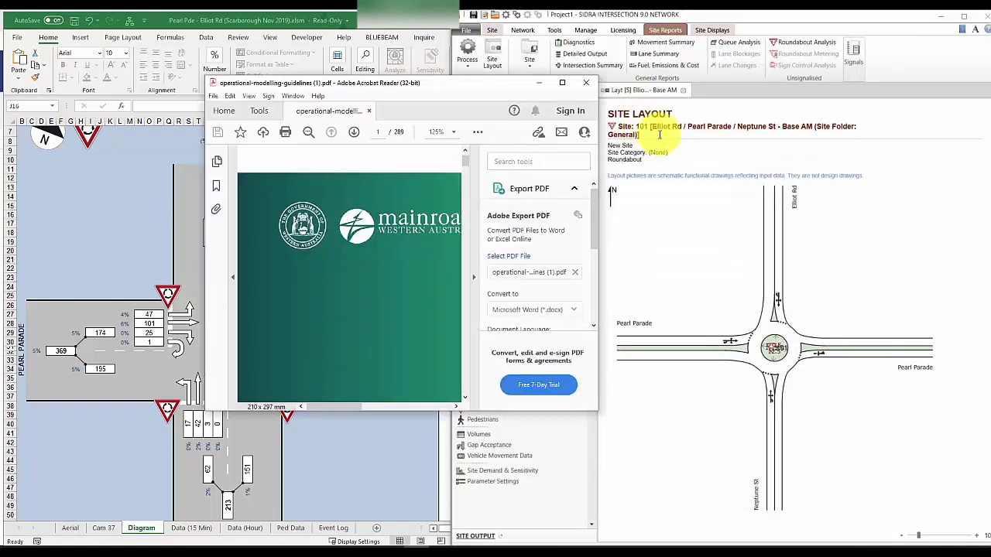
Step: Maximise the Operational Modelling Guidelines v2.0 document and scroll through its cover page
left_click(561, 83)
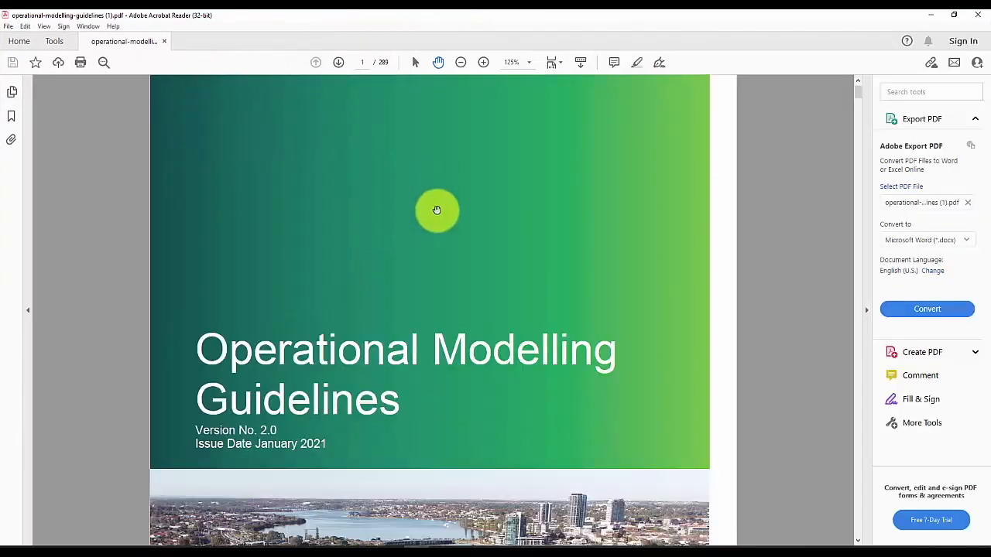
scroll("down", 3)
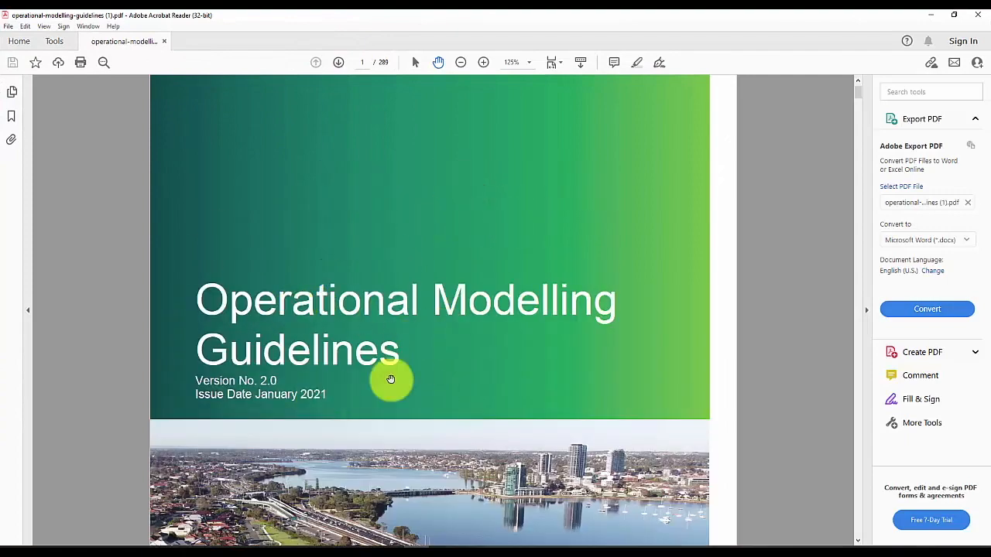
scroll("down", 3)
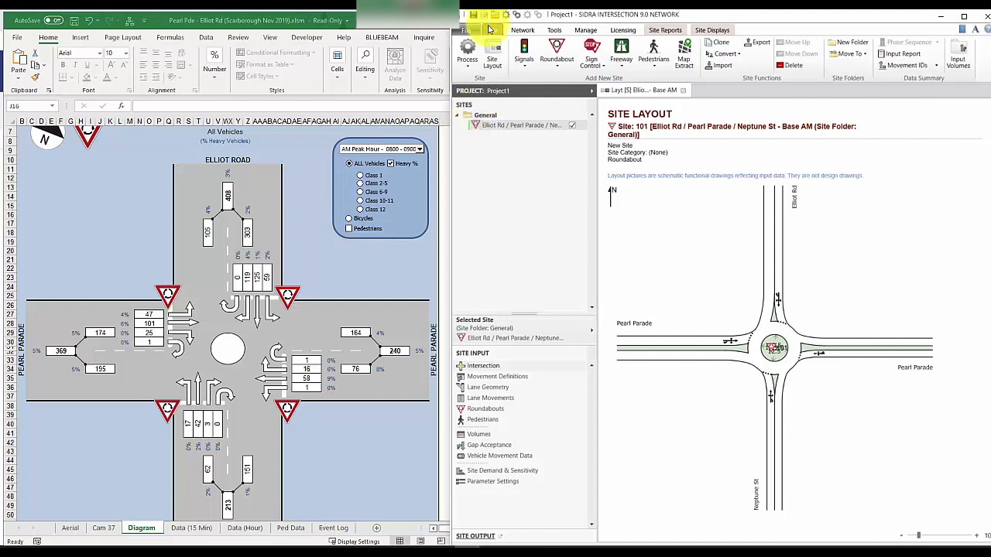
Step: Display the Base AM Movement Summary report from the Site Reports menu
left_click(664, 30)
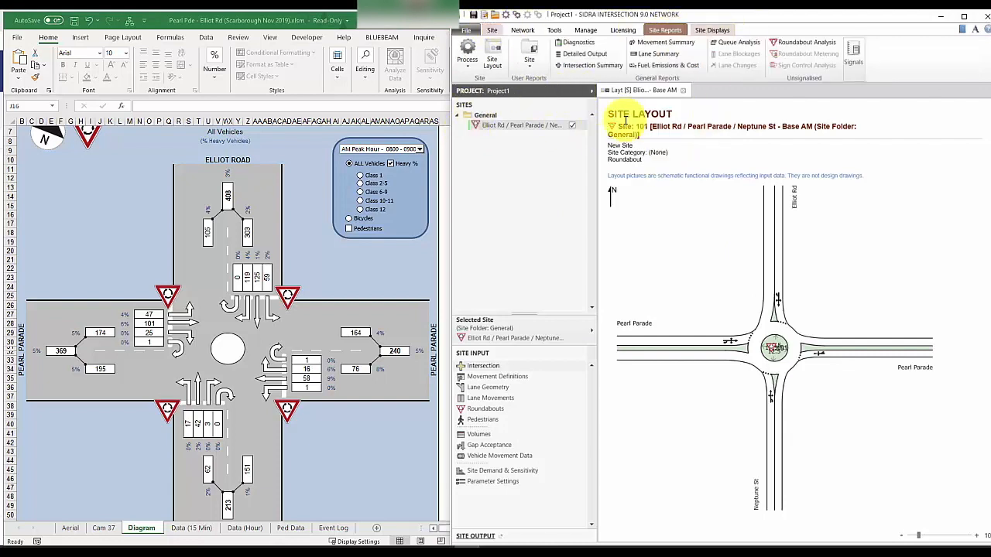
left_click(583, 42)
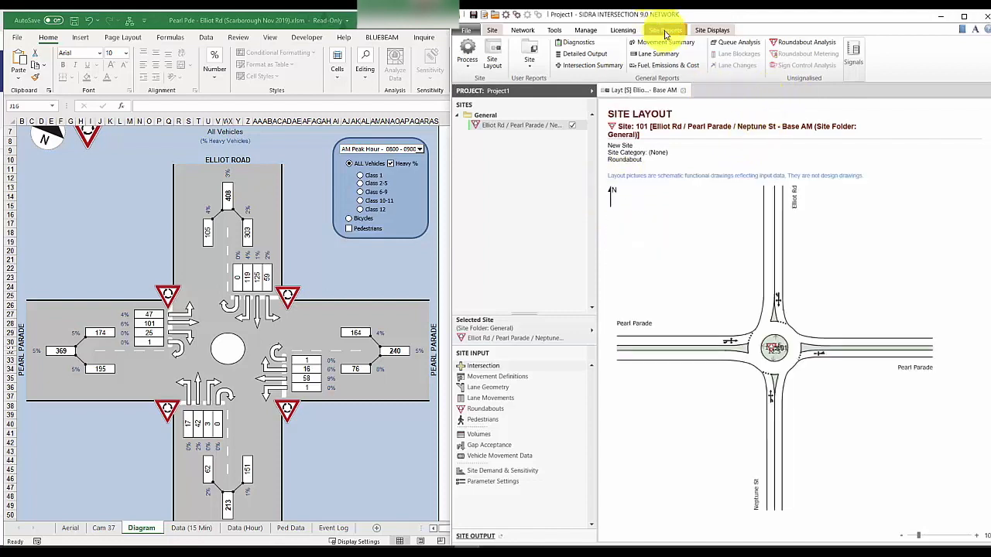
mouse_move(661, 42)
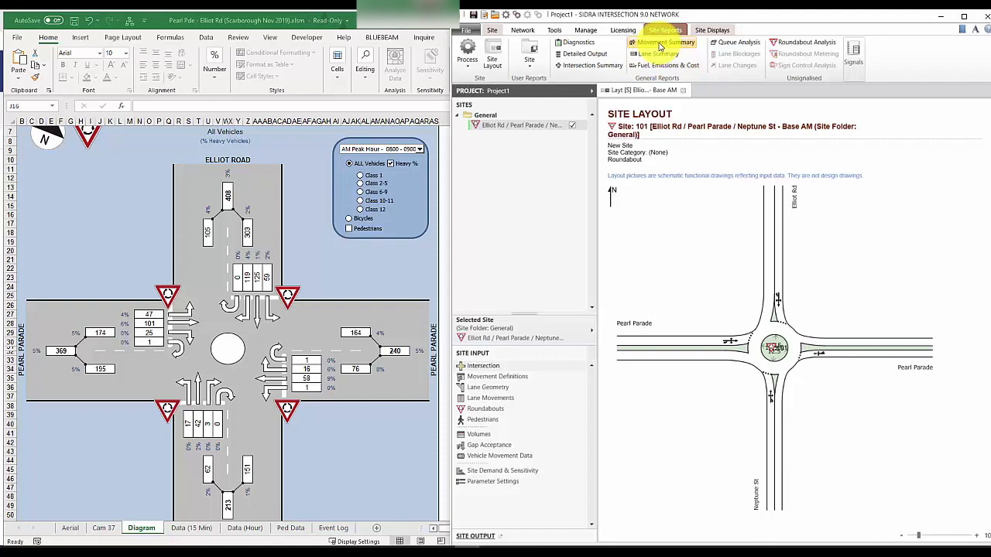
left_click(664, 42)
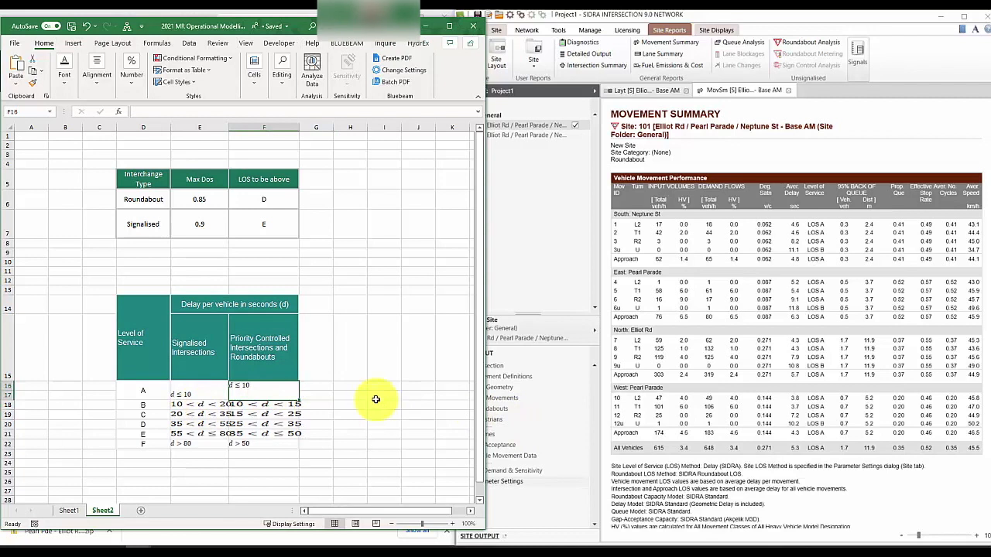
mouse_move(423, 330)
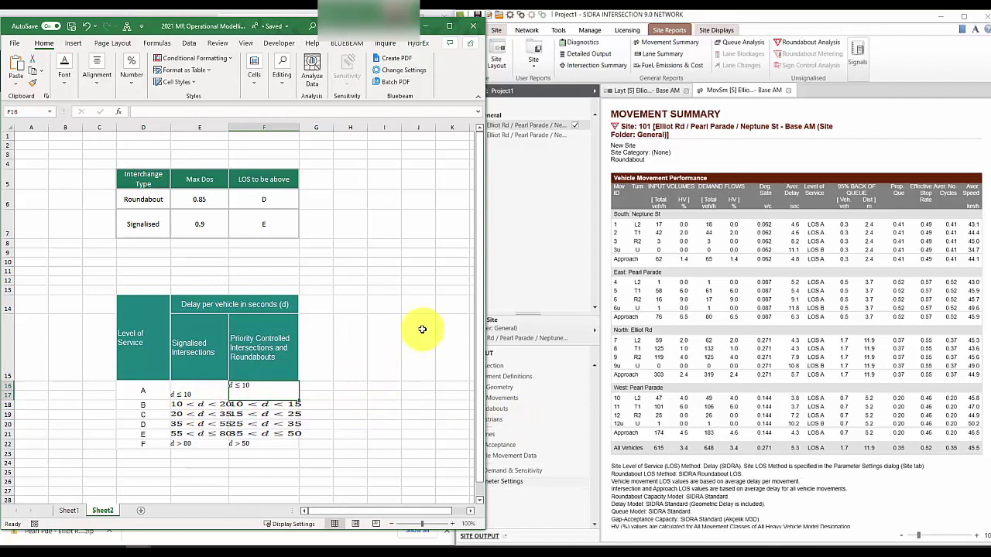